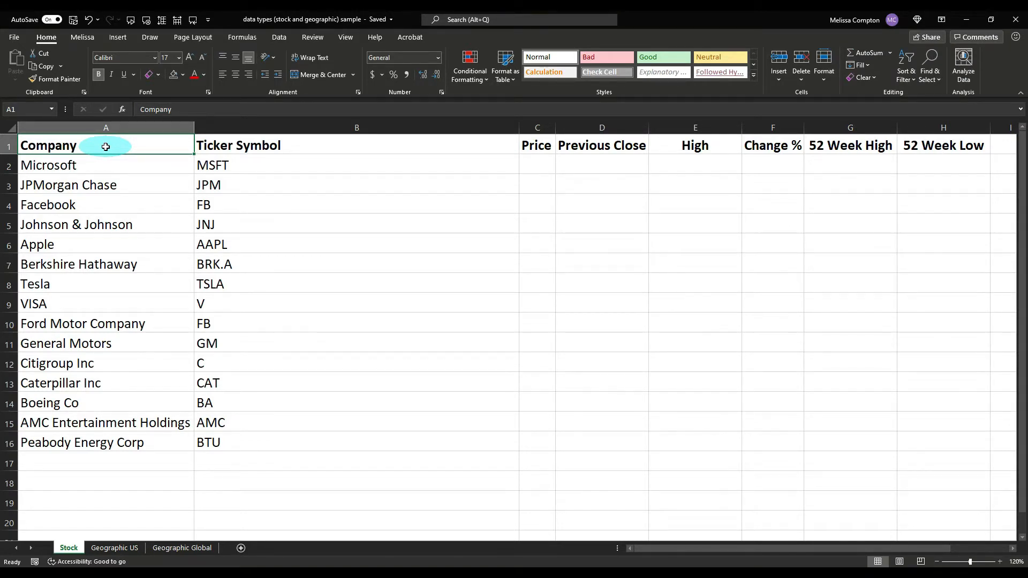
mouse_move(247, 142)
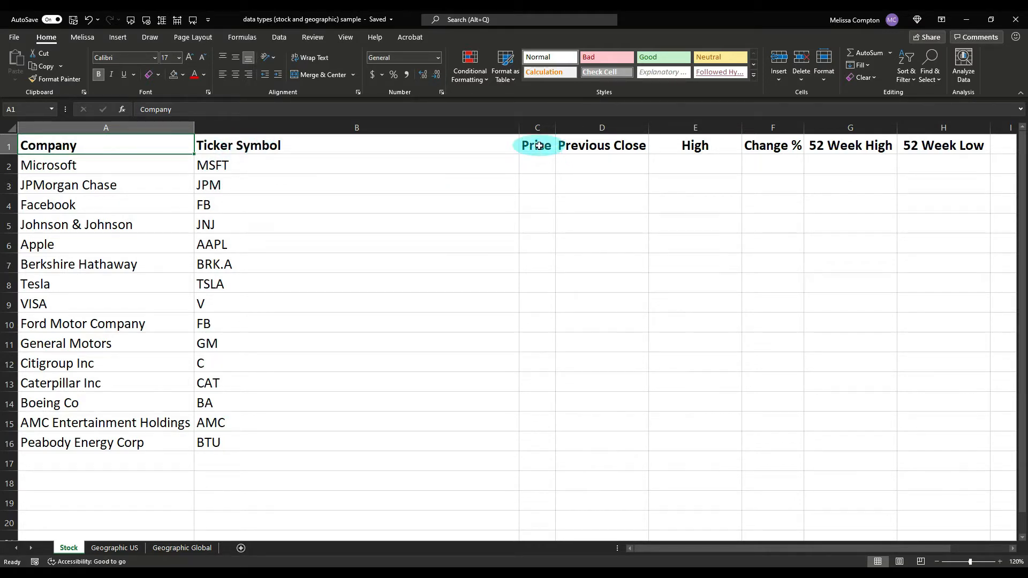
mouse_move(704, 148)
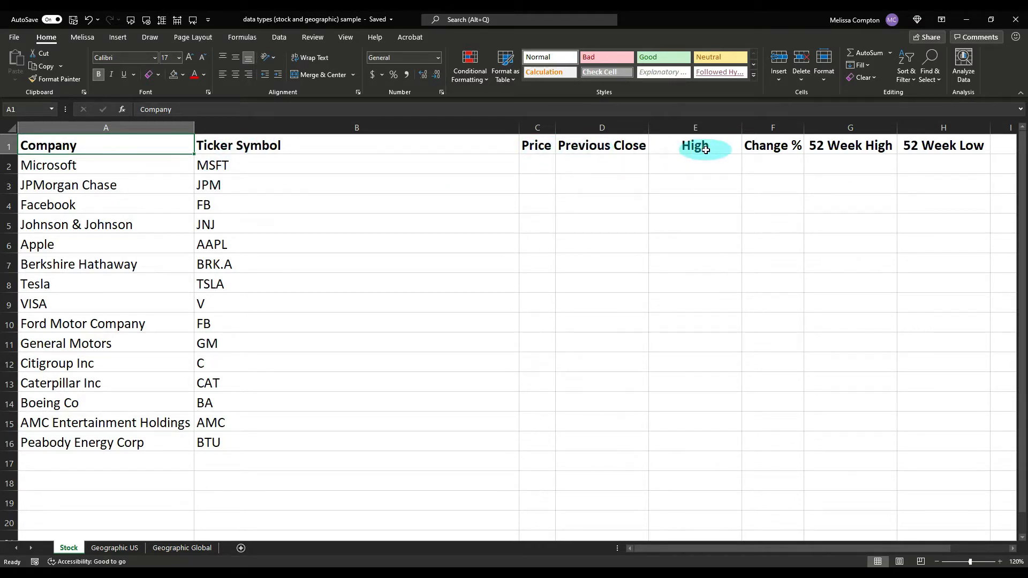
mouse_move(757, 146)
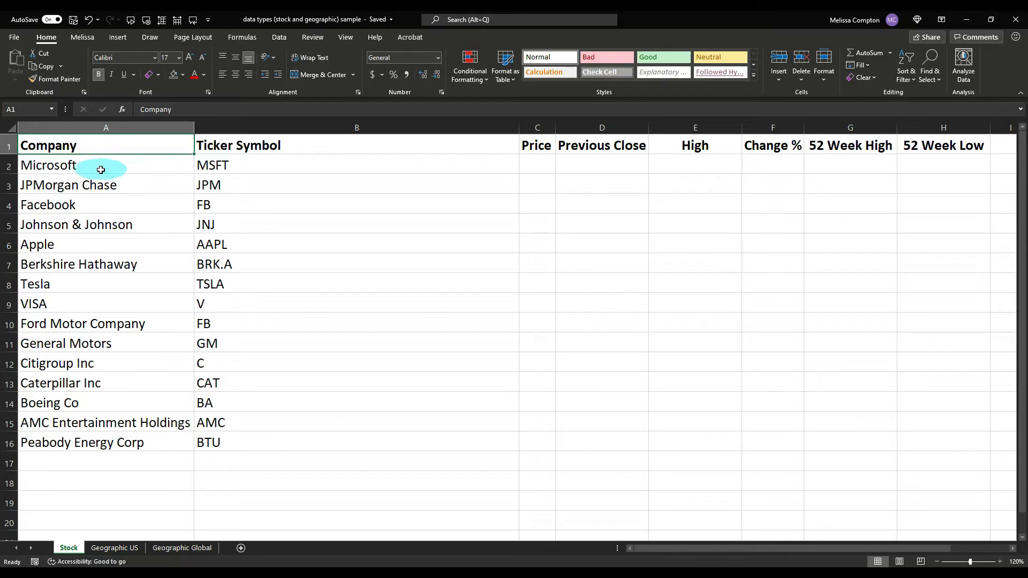
Step: Select the ticker symbol list B2:B16 to convert it to the Stocks data type
click(105, 164)
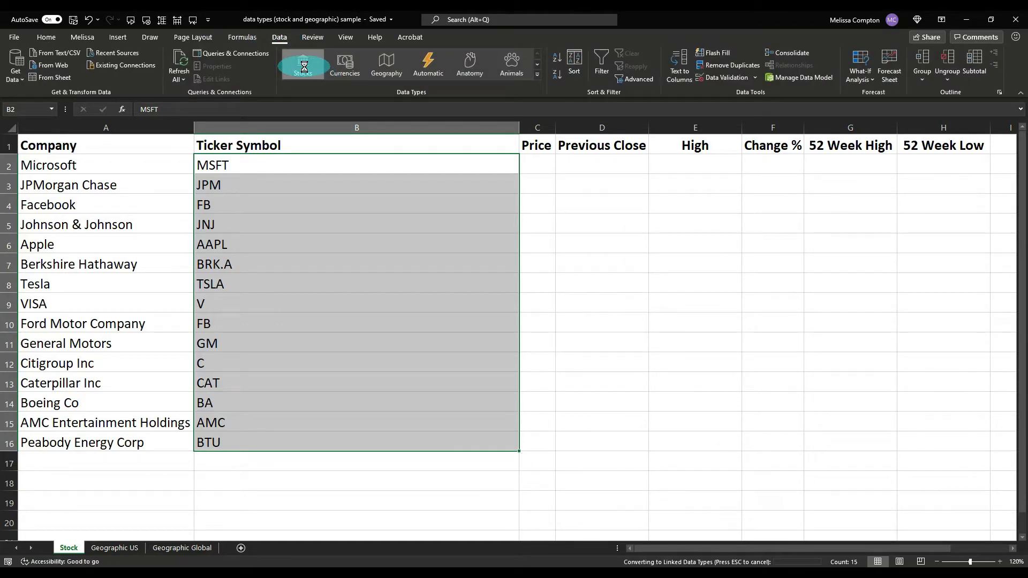
Step: Convert the tickers to Stocks records and fill Price down C2:C16 for every company
click(302, 64)
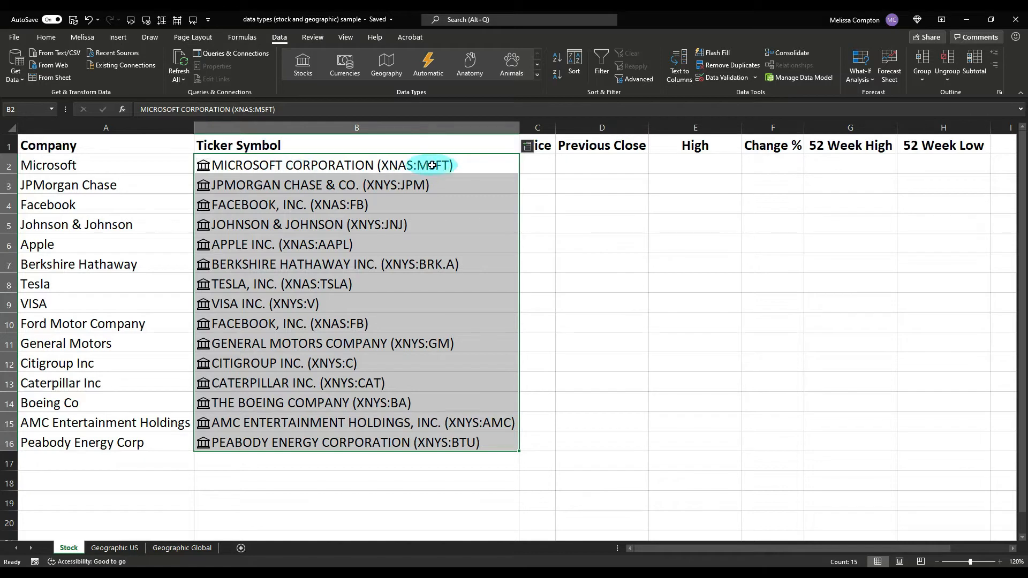
mouse_move(526, 148)
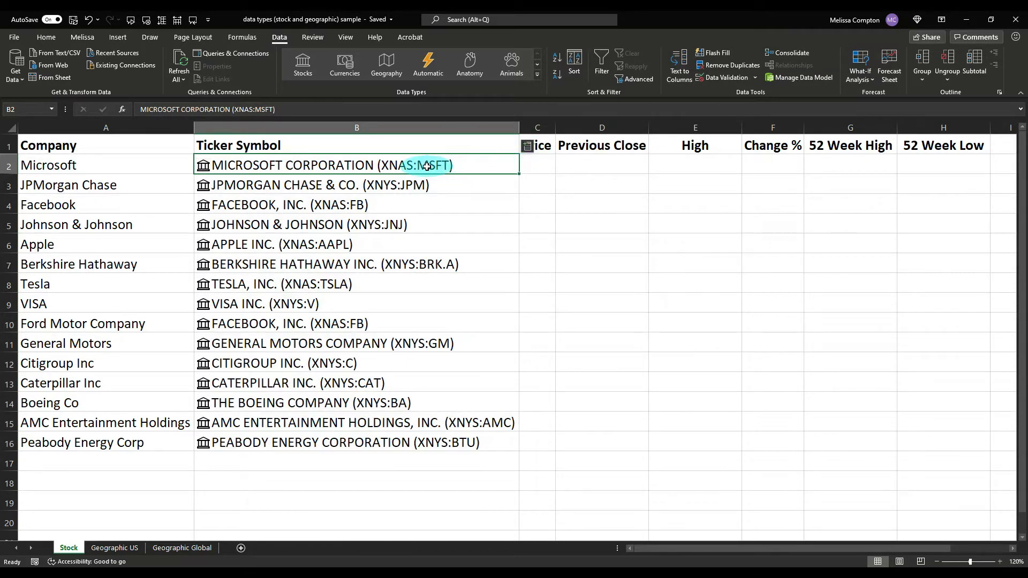
click(527, 151)
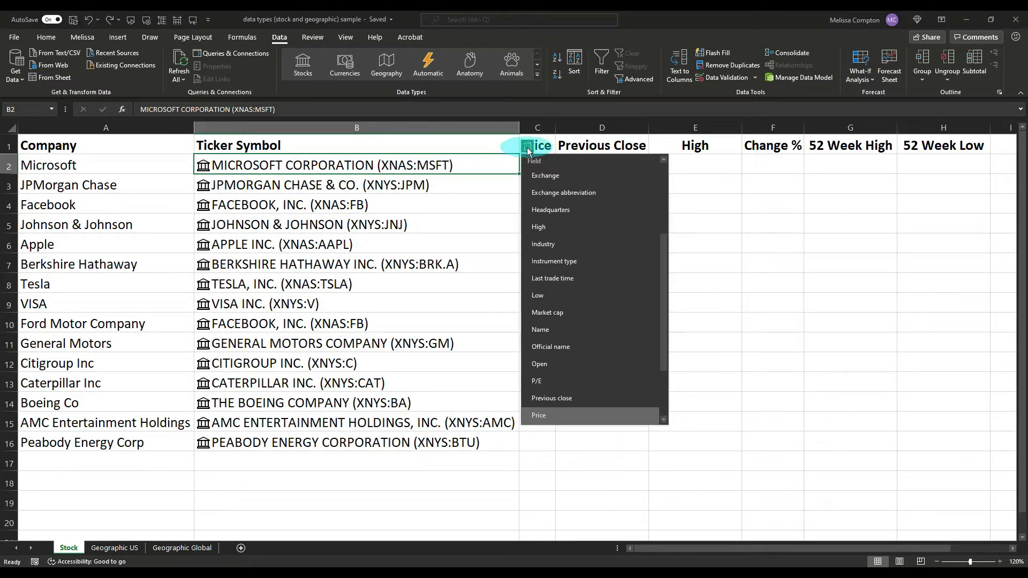
mouse_move(547, 364)
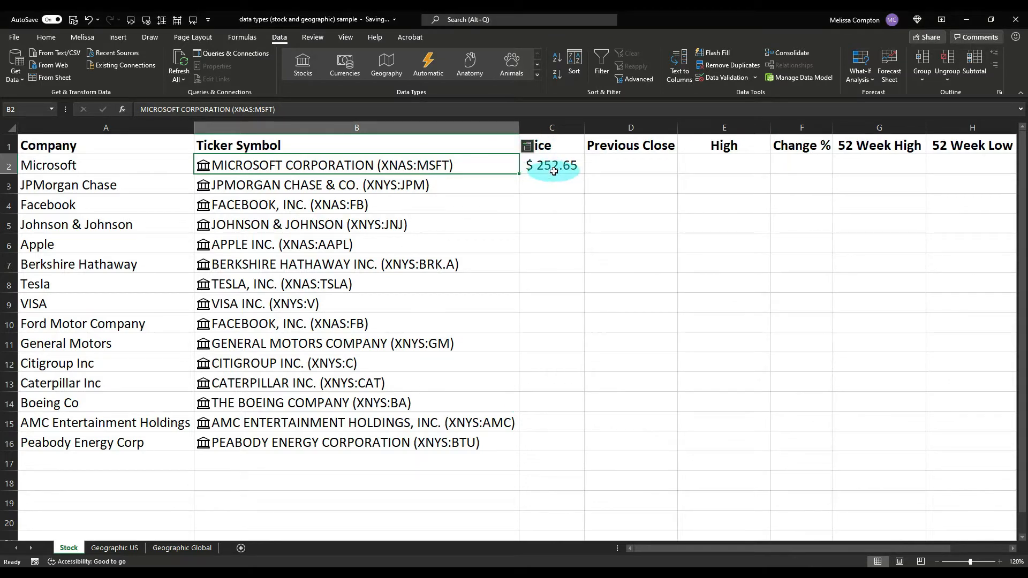
click(551, 165)
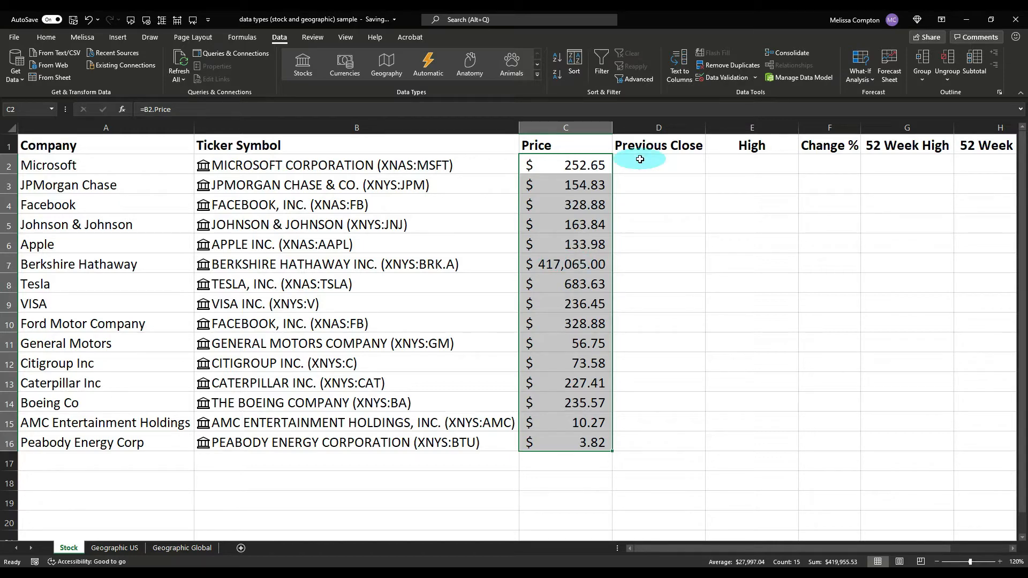
Step: Add Previous Close, High, Change %, 52 Week High and 52 Week Low from Microsoft's stock record
click(356, 164)
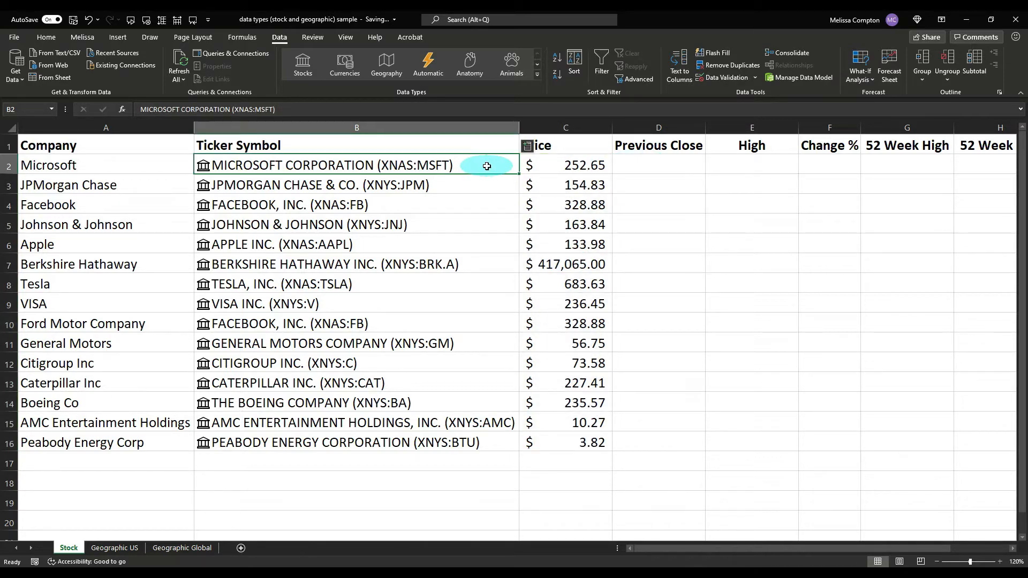
click(527, 145)
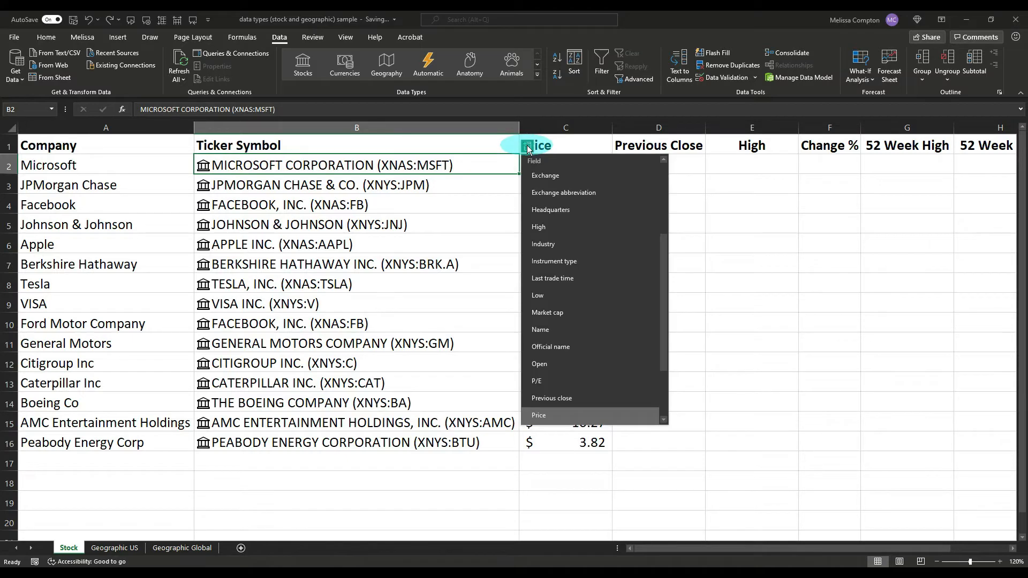
mouse_move(567, 398)
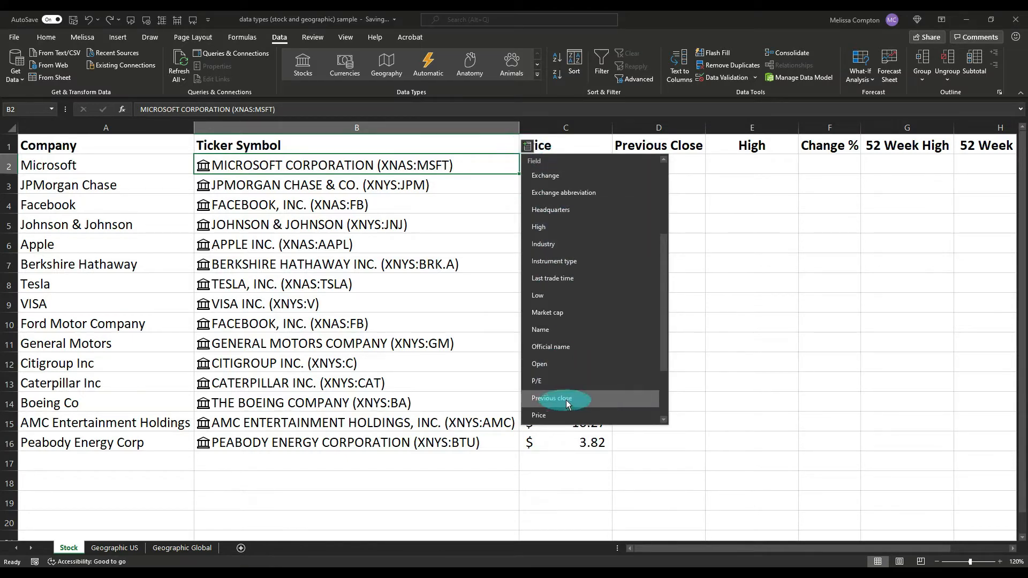
click(551, 397)
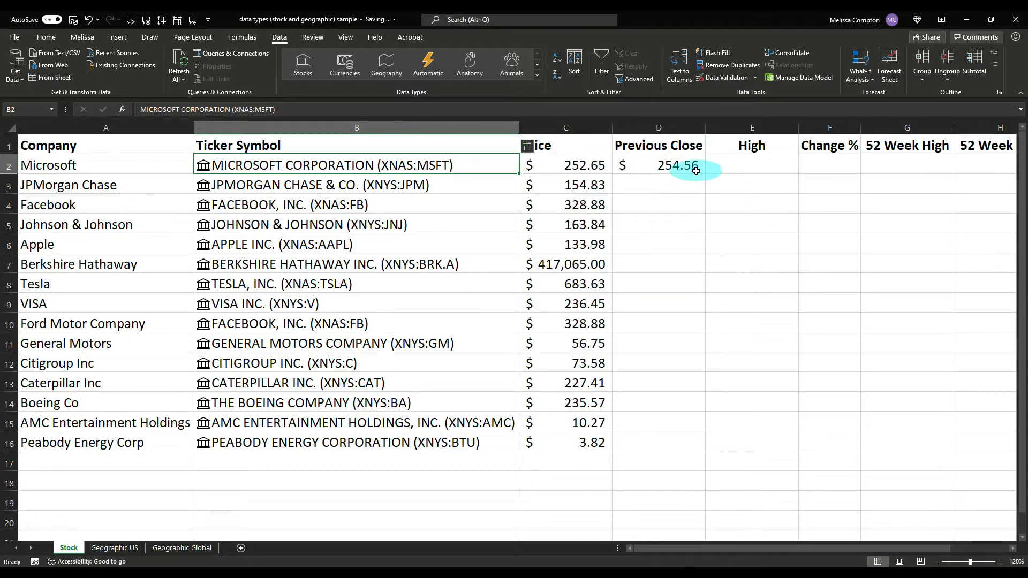
click(751, 164)
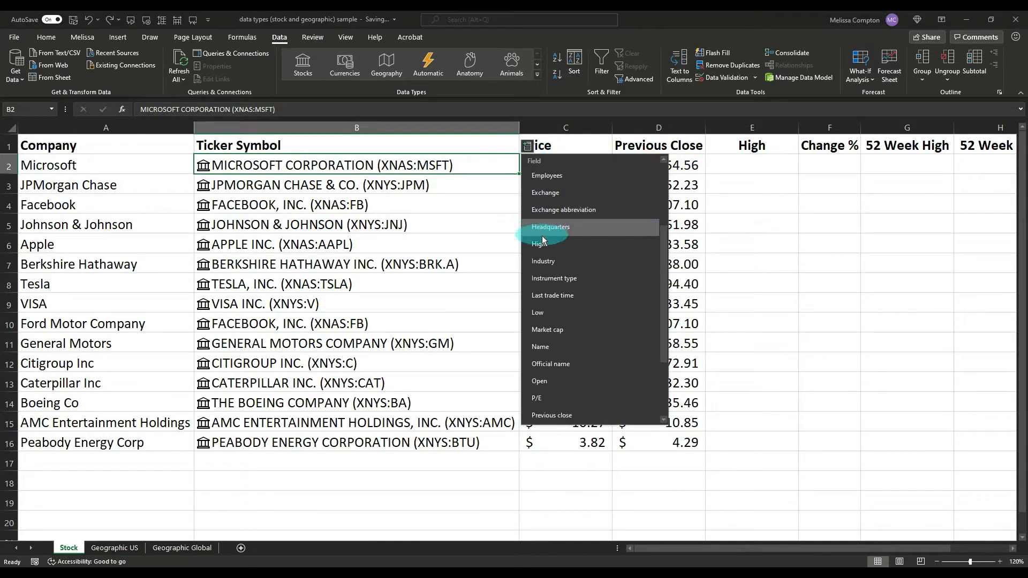
click(540, 243)
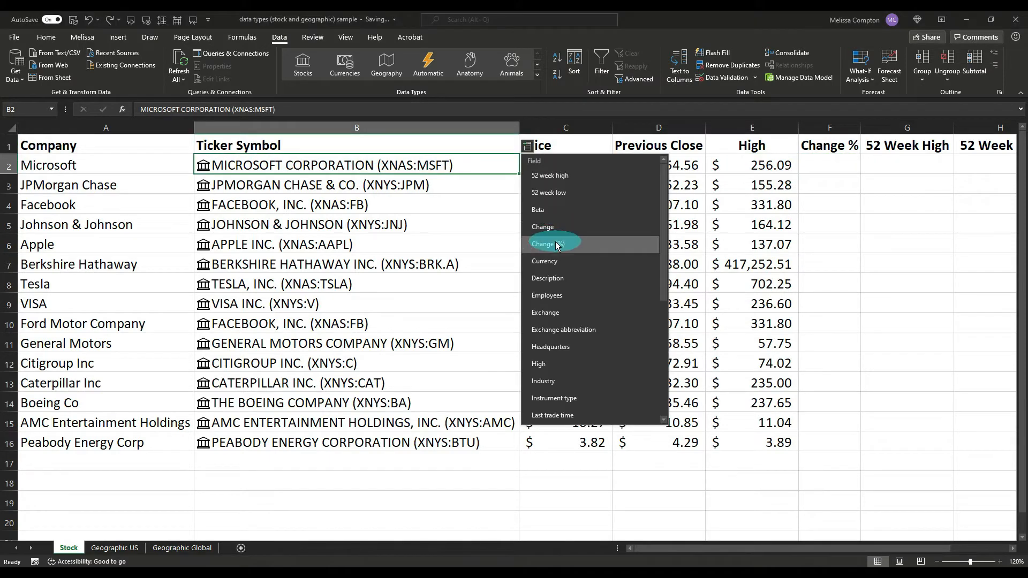
click(552, 243)
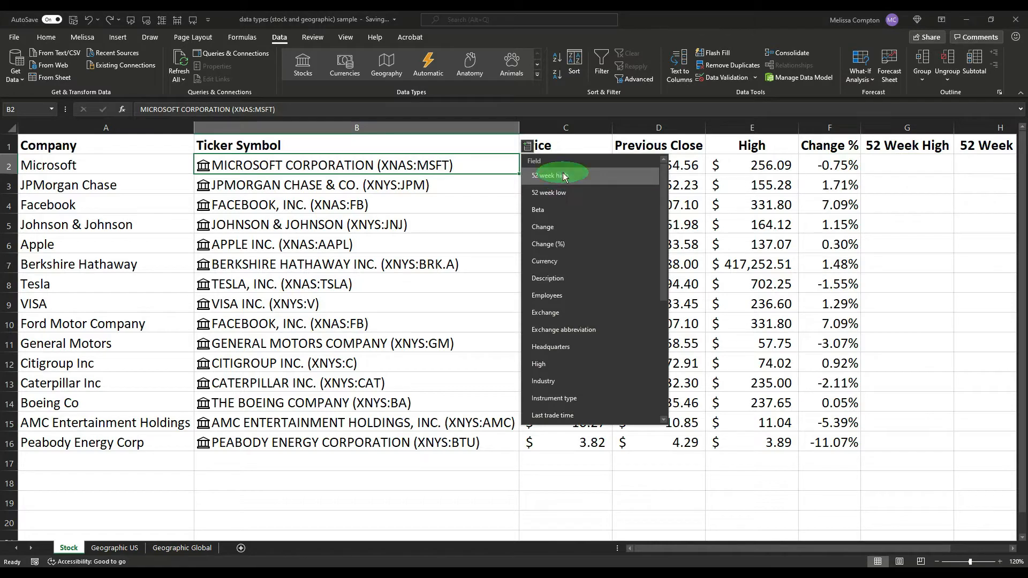
click(549, 175)
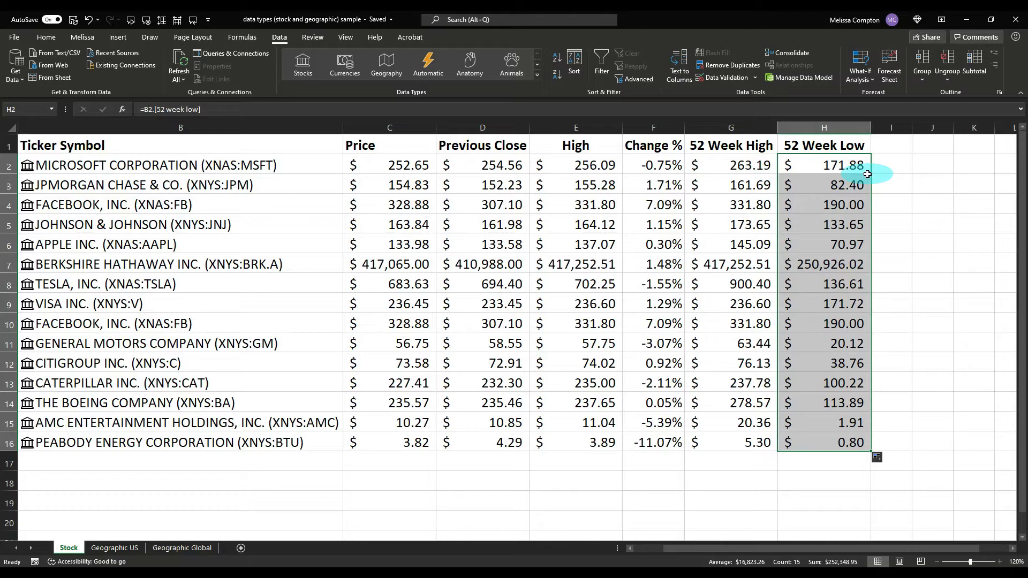
Step: Refresh All the linked stock data, then move to the Geographic US sheet
click(177, 64)
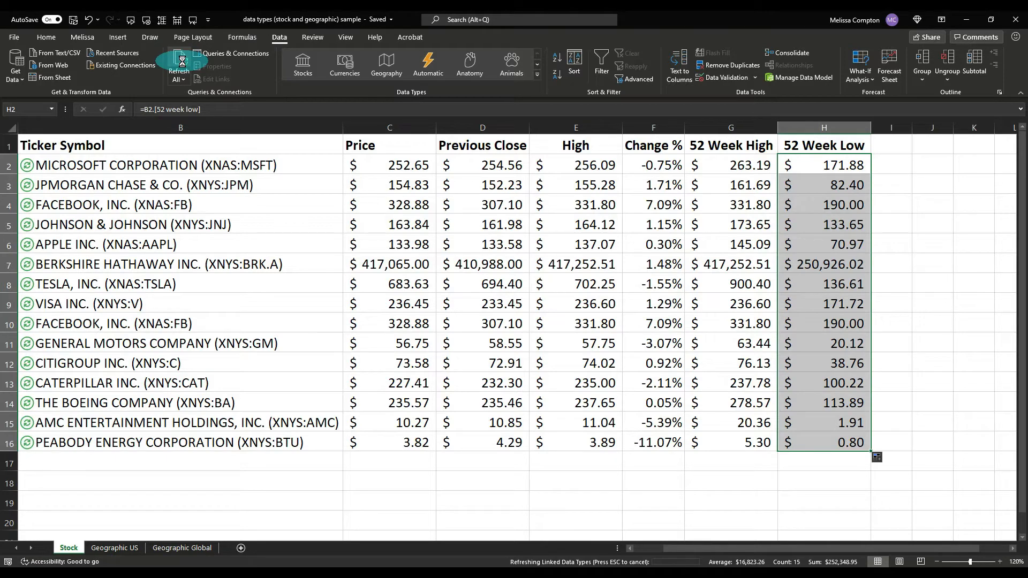
click(178, 65)
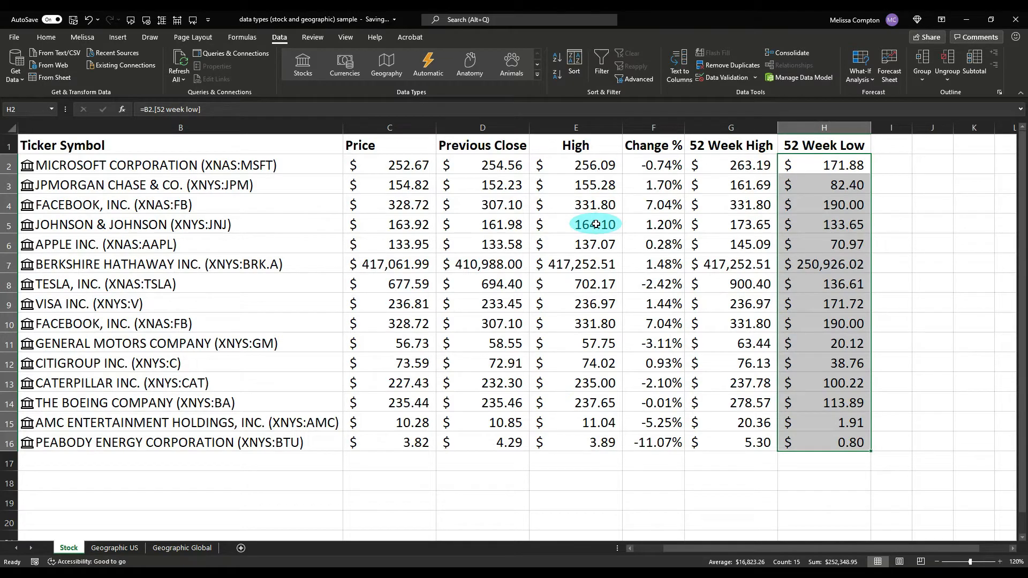
click(114, 547)
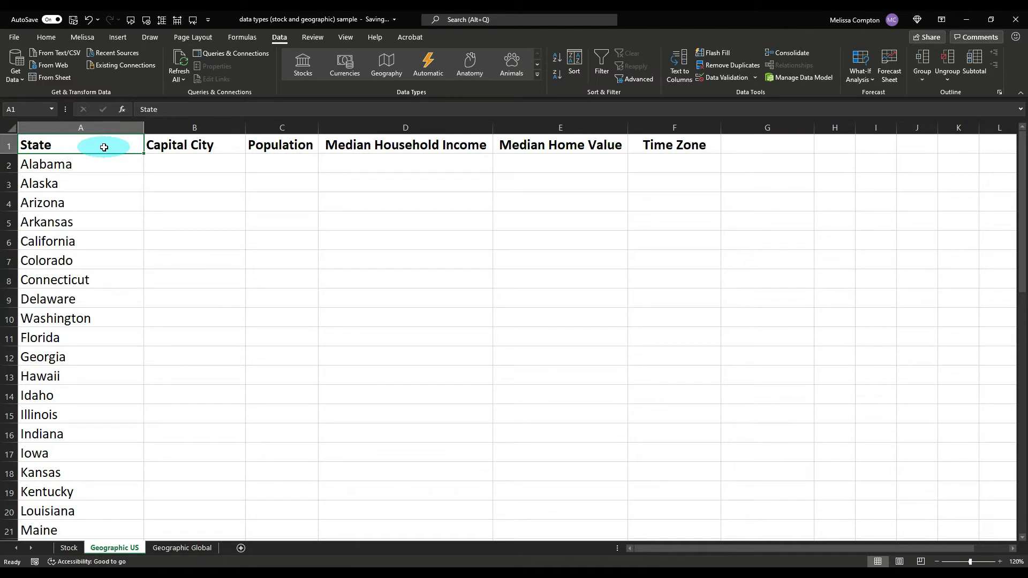
Step: Convert the state names to Geography records and fill Capital City with each state's capital
click(80, 164)
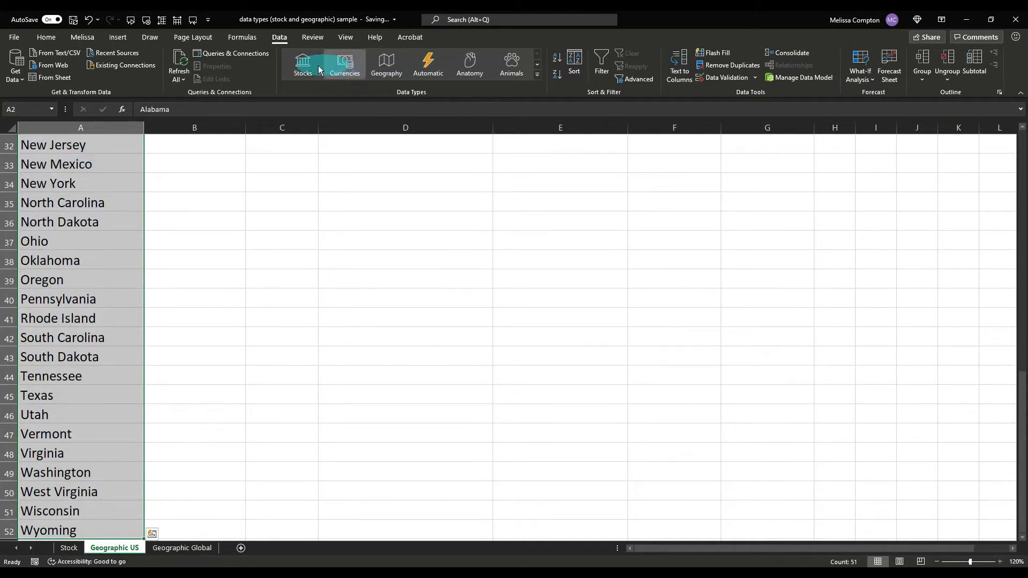
mouse_move(386, 64)
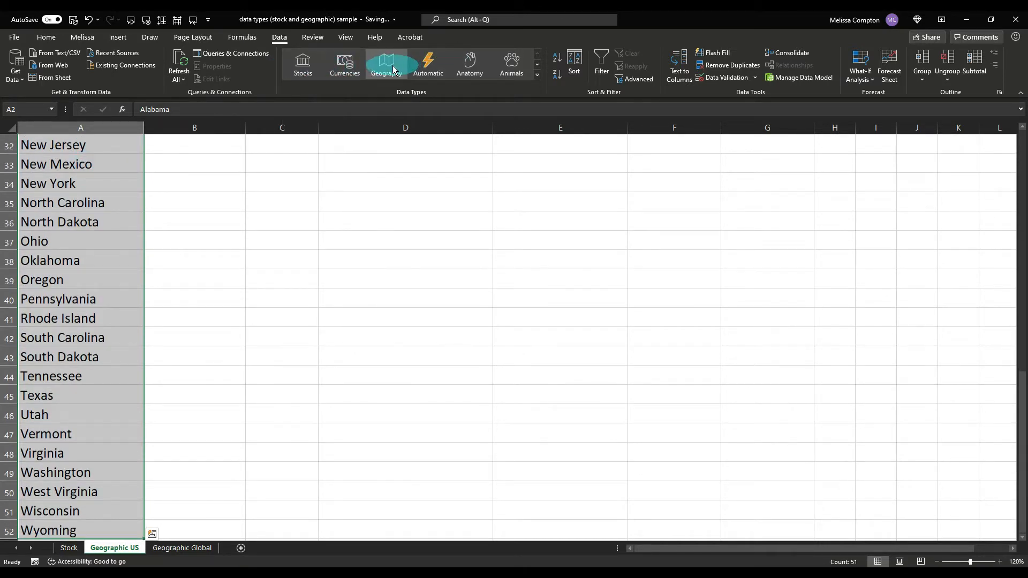
mouse_move(386, 64)
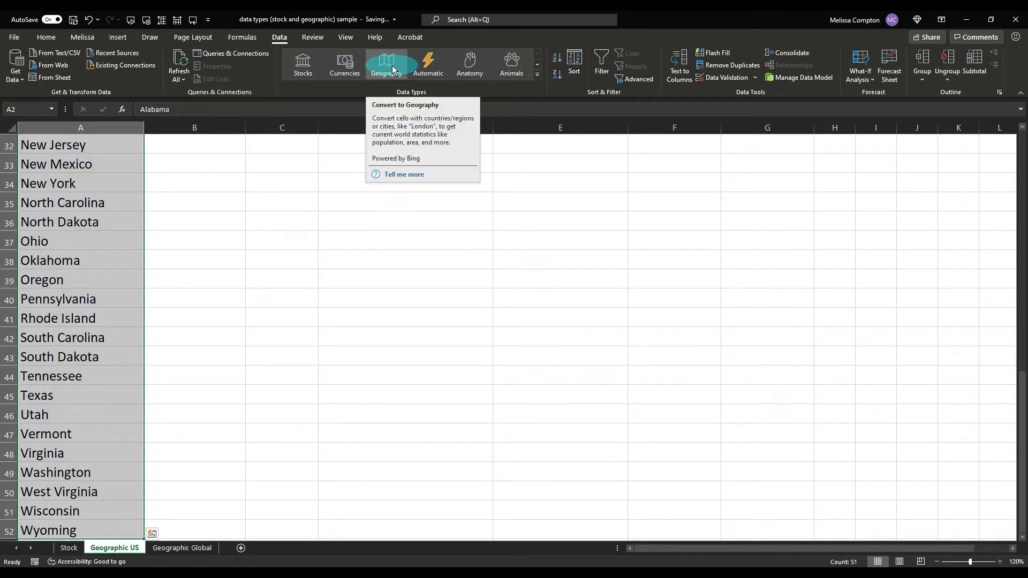
click(386, 63)
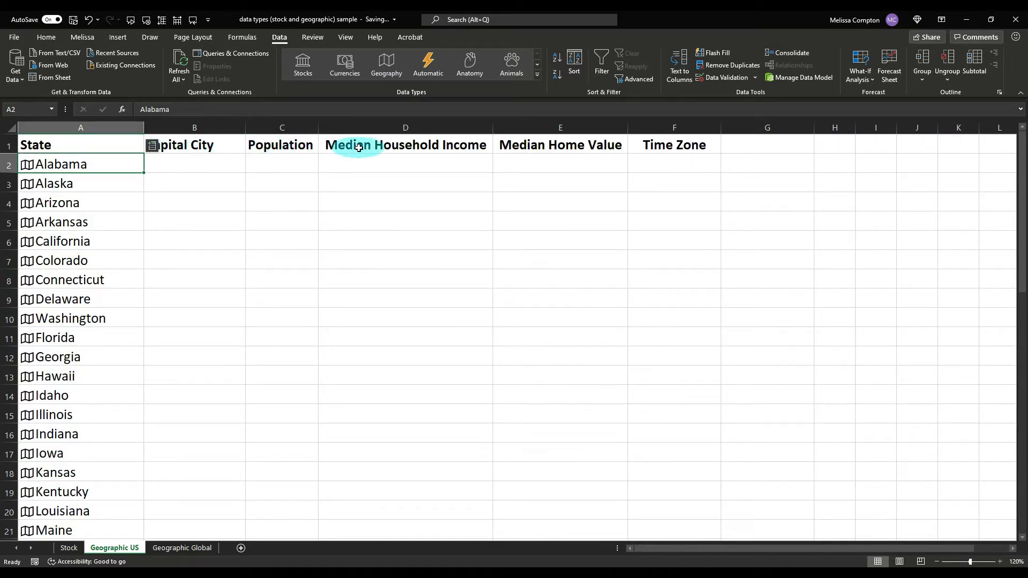
mouse_move(590, 145)
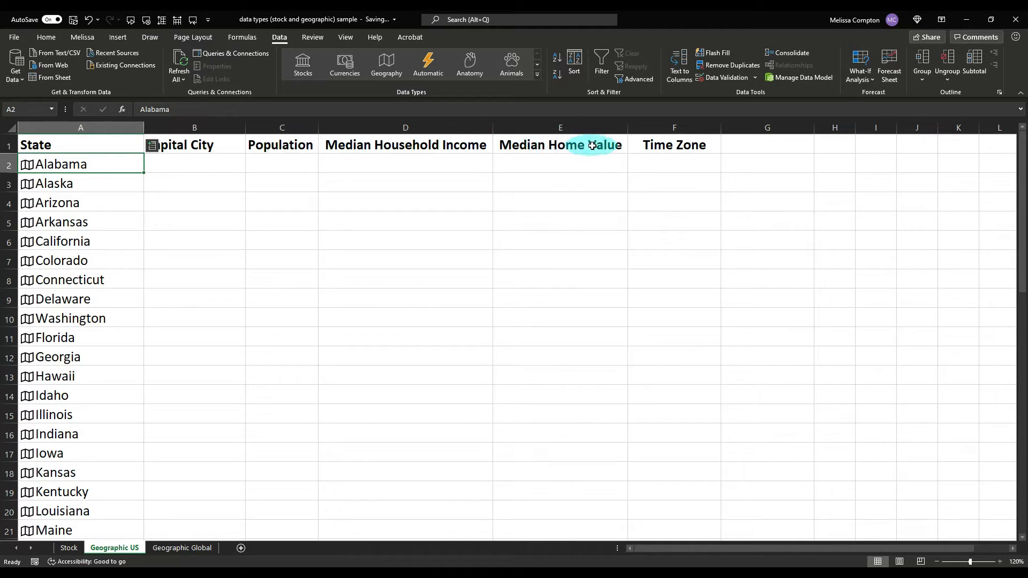
click(152, 145)
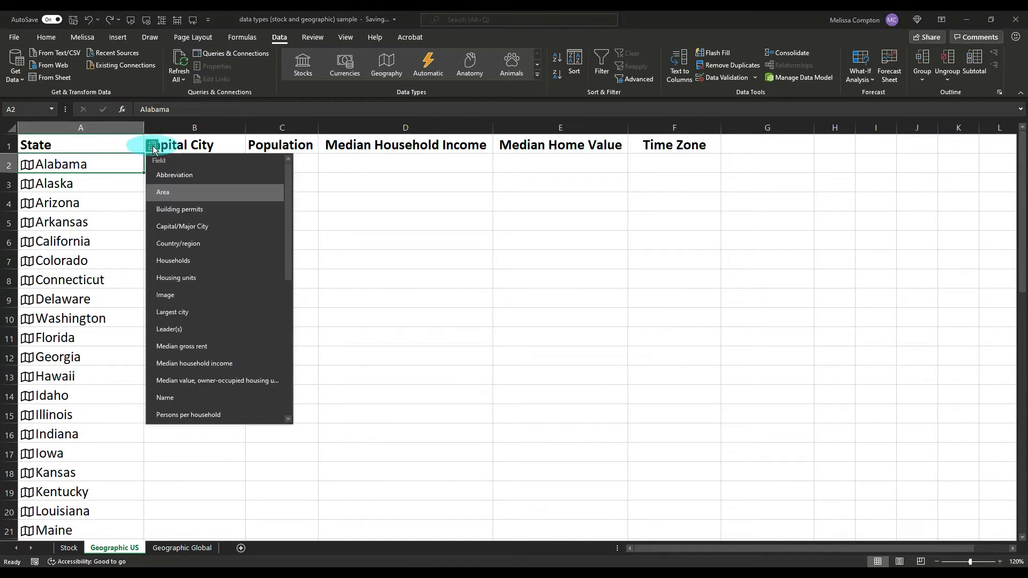
click(181, 226)
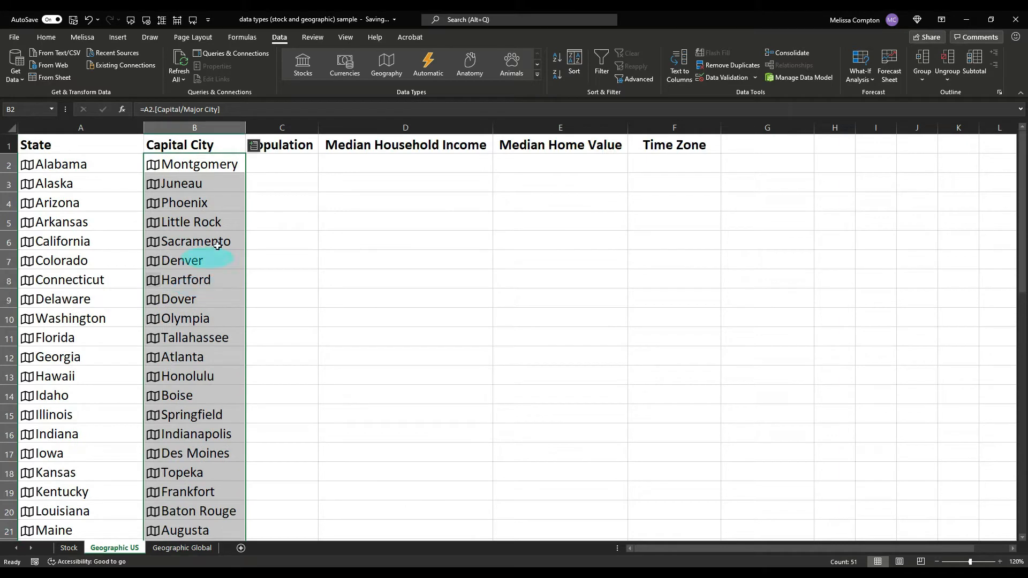
click(281, 163)
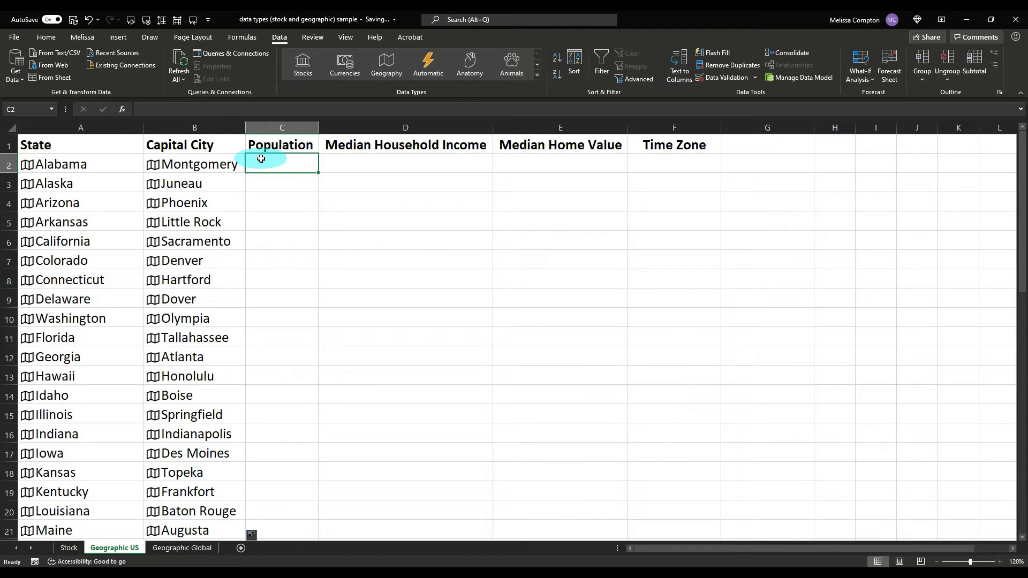
Step: Fill the Population column with =A2.Population for every state down to Wyoming
click(154, 145)
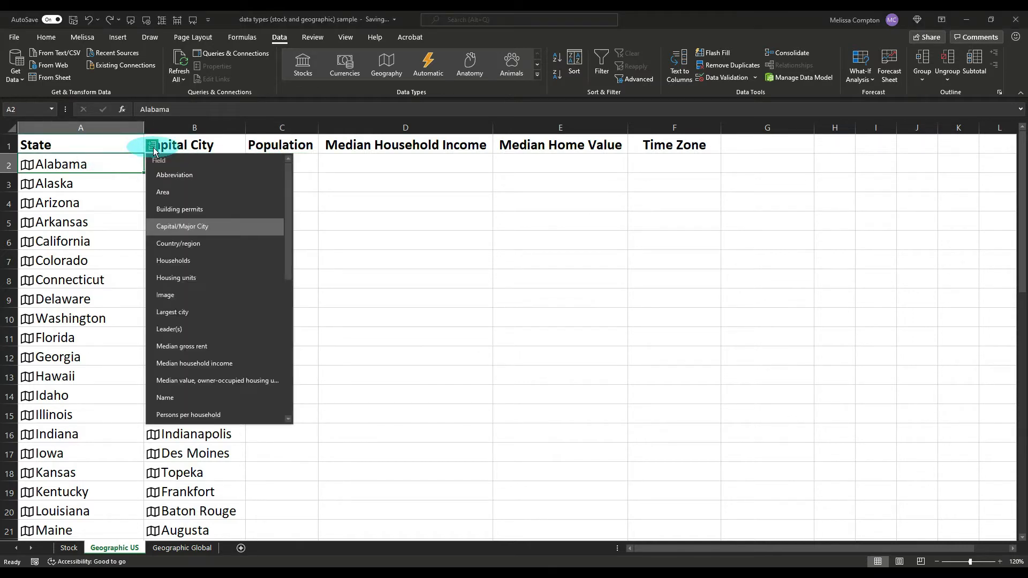
click(182, 226)
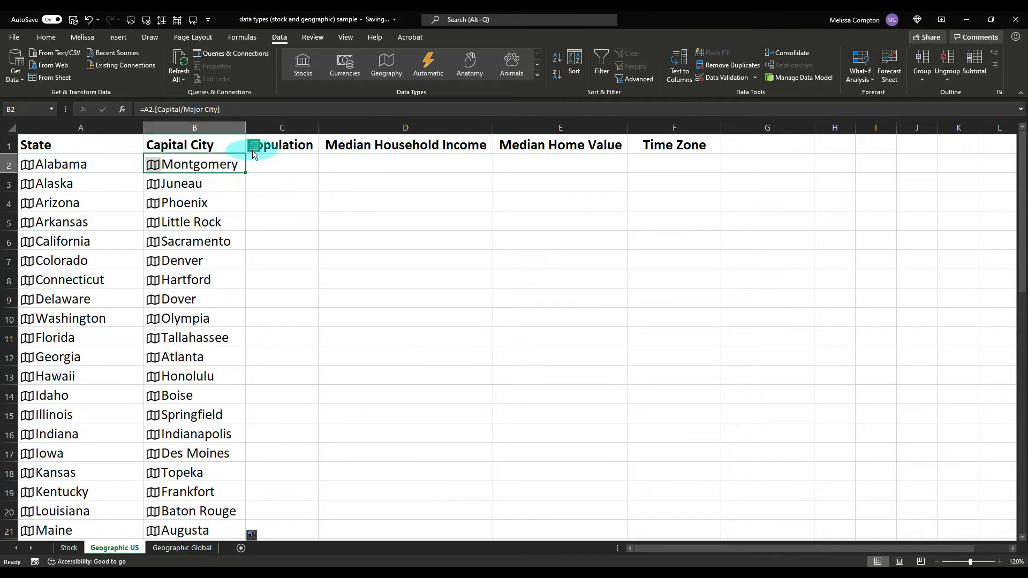
click(252, 145)
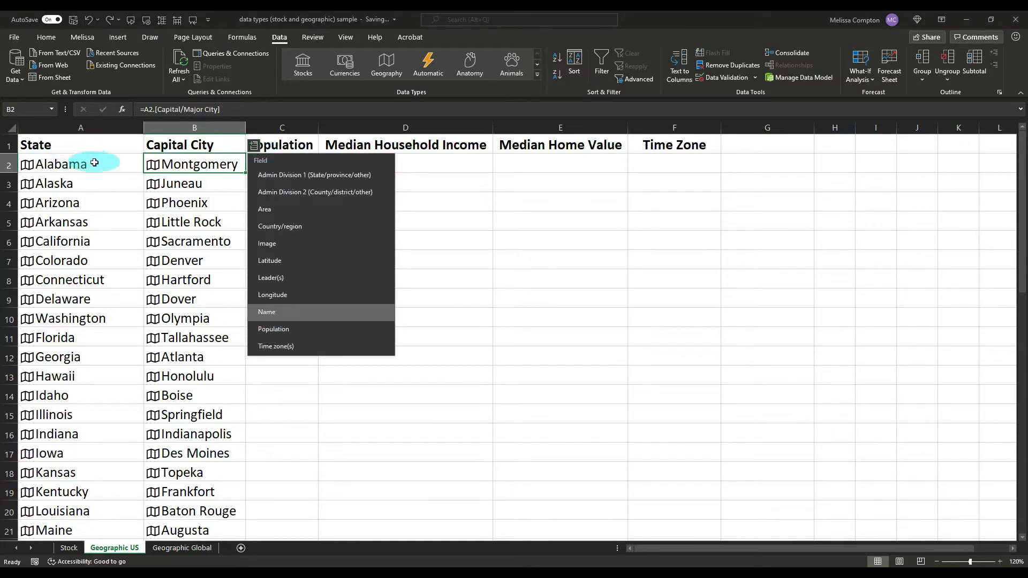
click(274, 329)
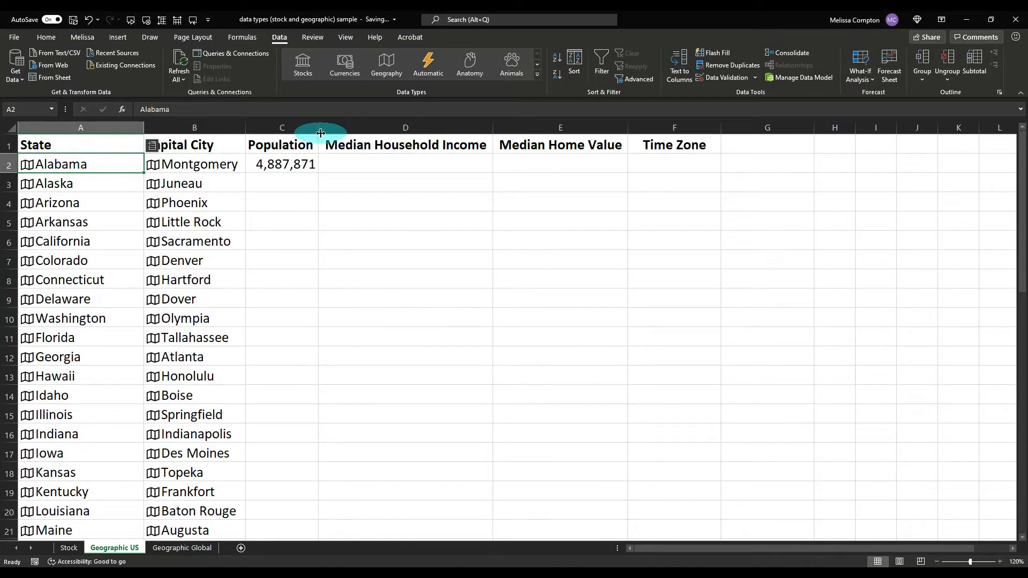
click(282, 164)
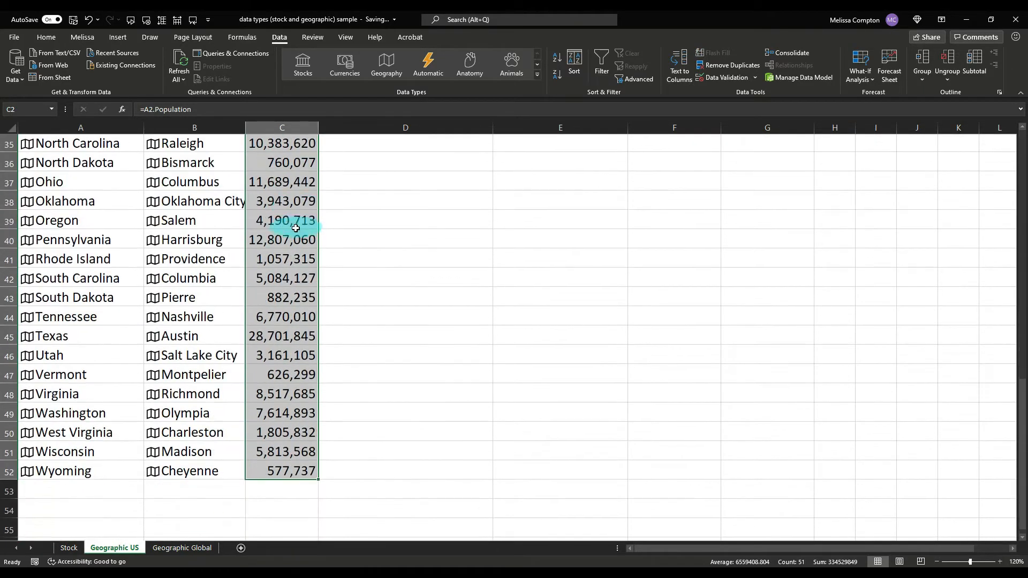
click(404, 164)
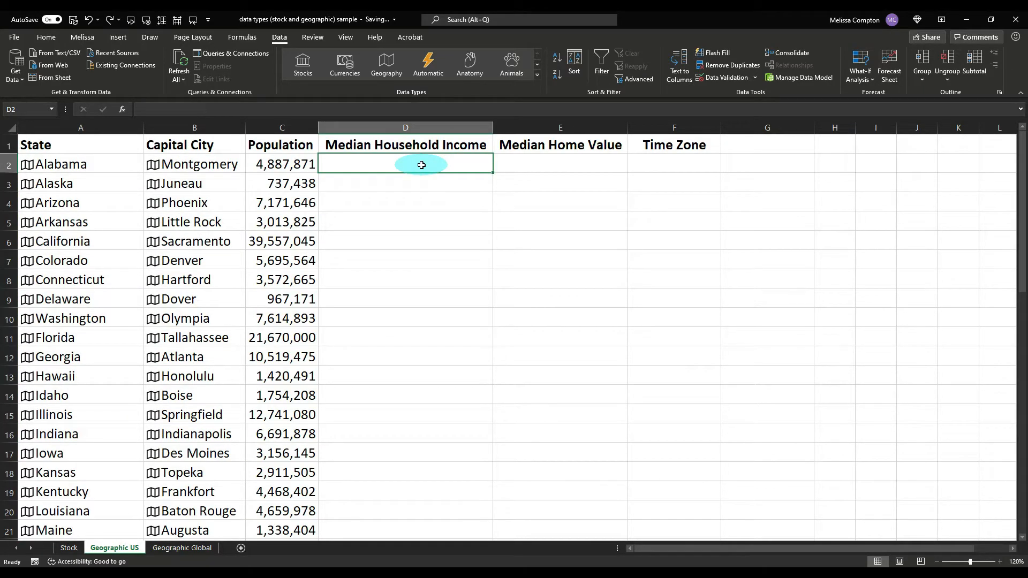
Step: Insert Median household income, median owner-occupied home value and Time zone(s) into columns D–F from Alabama's record
click(61, 163)
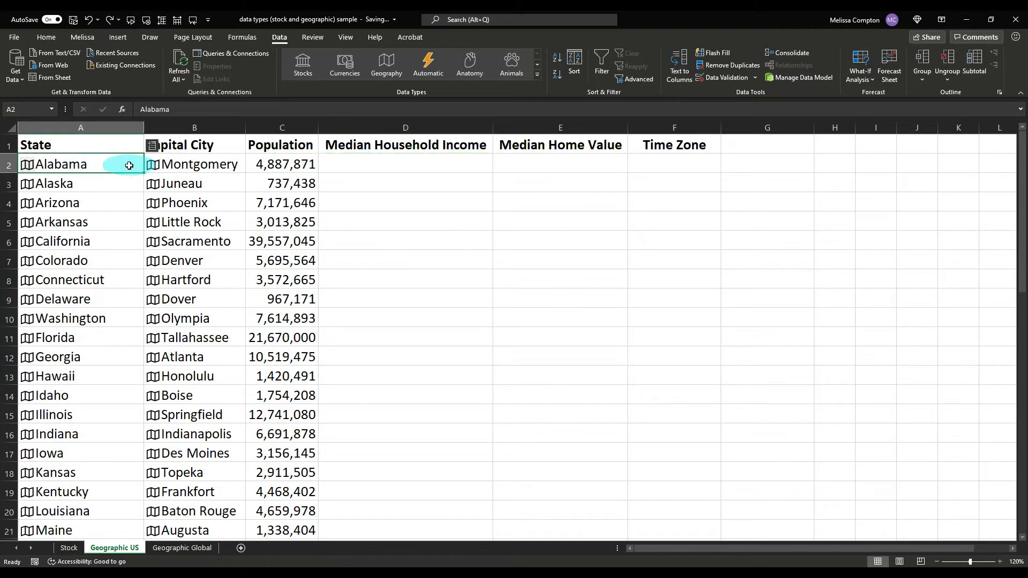
click(129, 164)
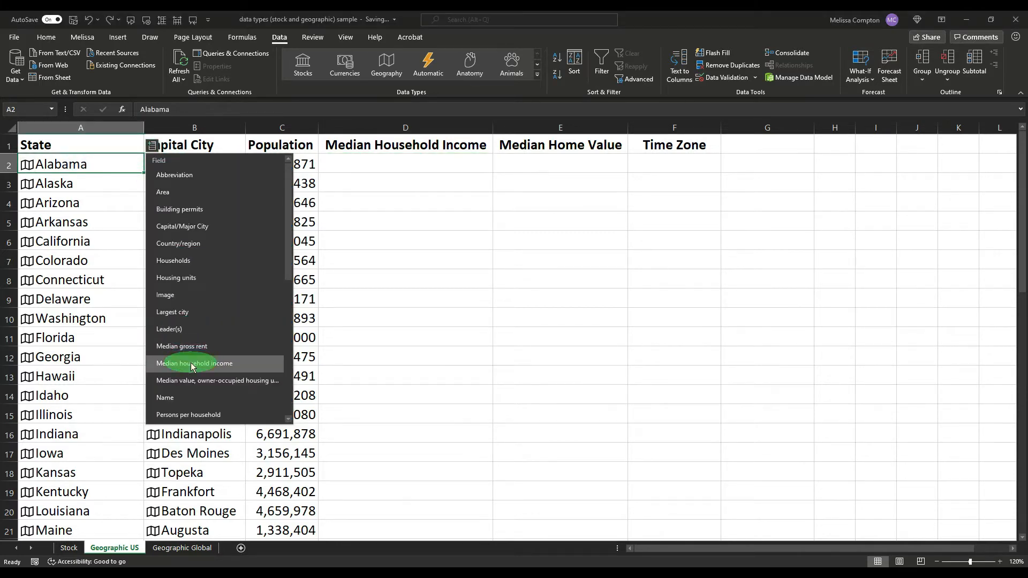
click(194, 363)
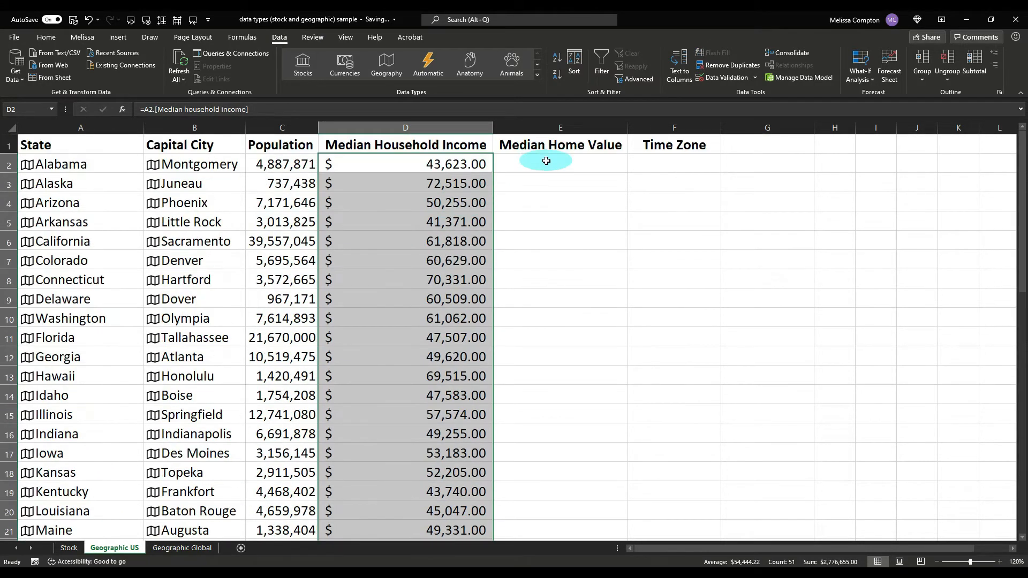
click(61, 164)
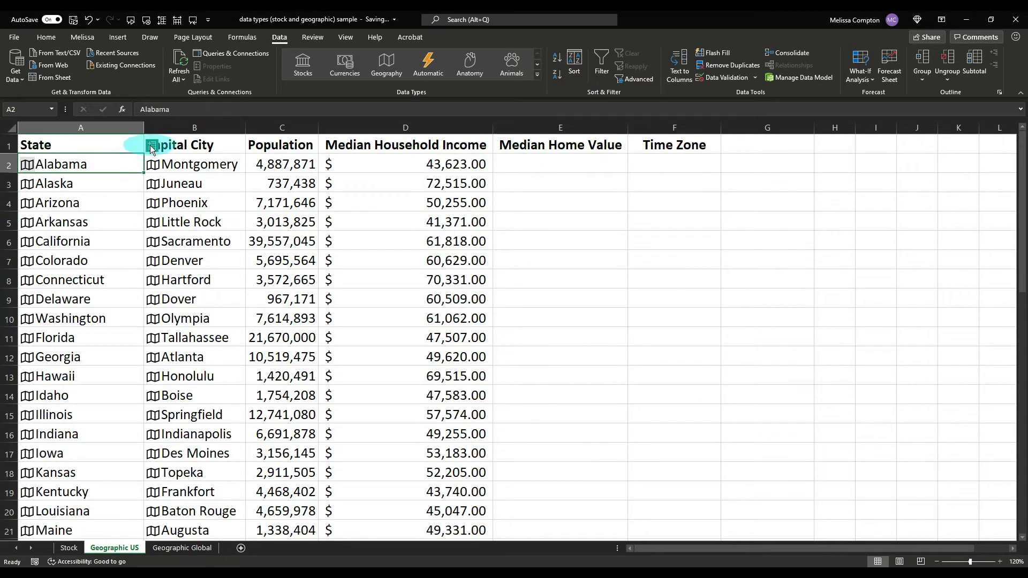
click(153, 145)
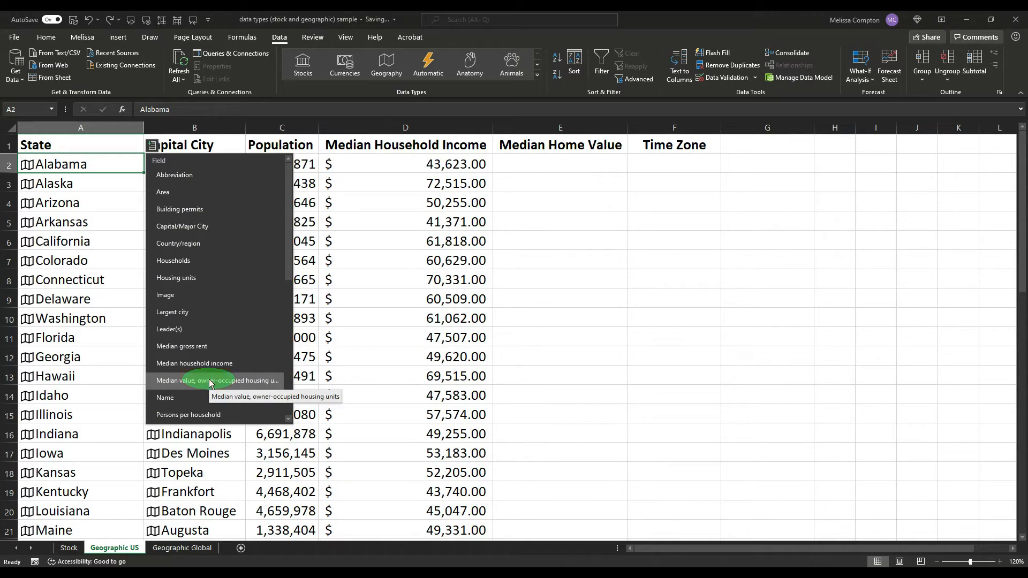
click(217, 380)
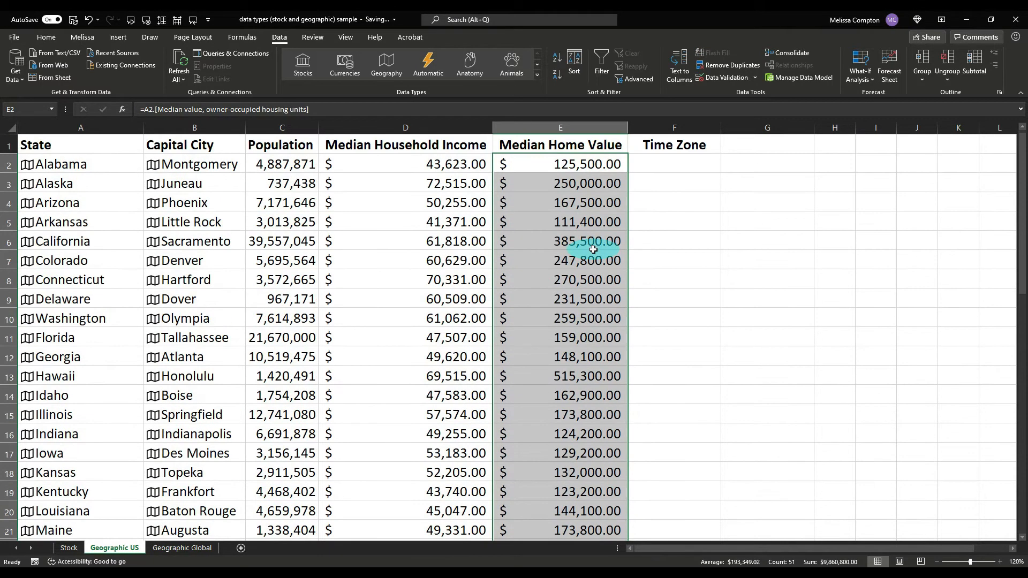
click(673, 163)
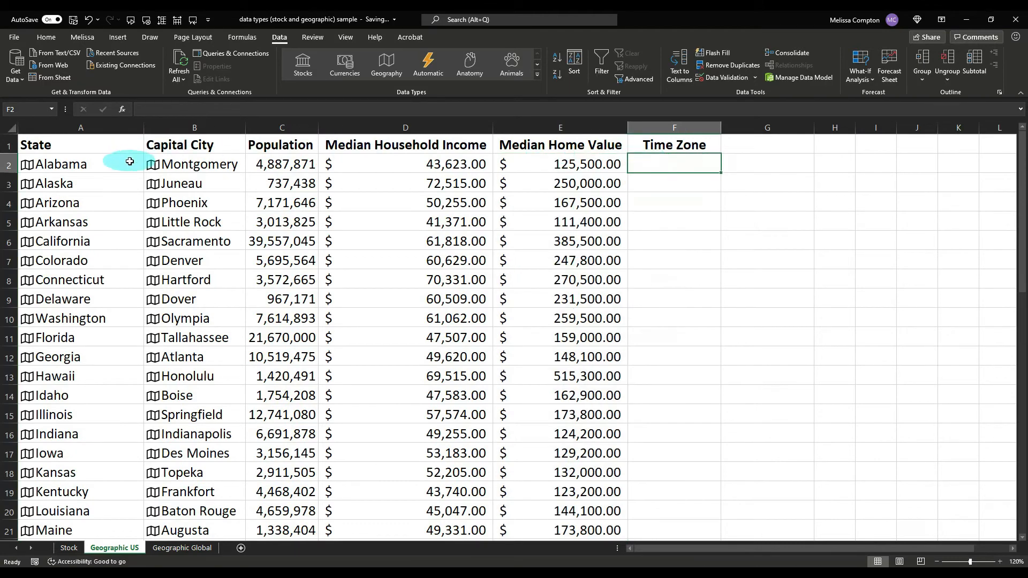
click(61, 163)
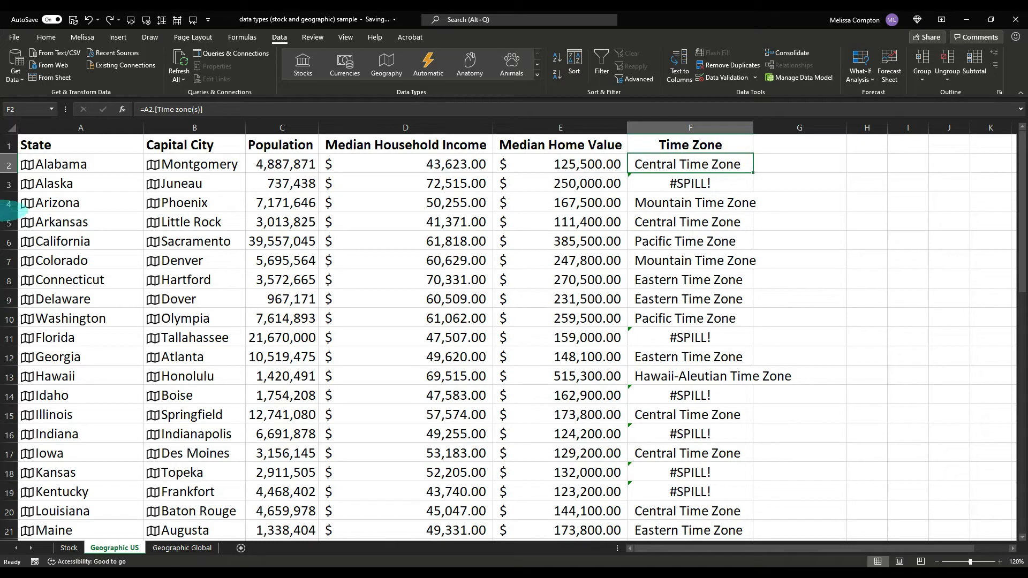
Step: Insert blank rows below multi-time-zone states such as Alaska so spilled time zones replace #SPILL! errors
click(80, 202)
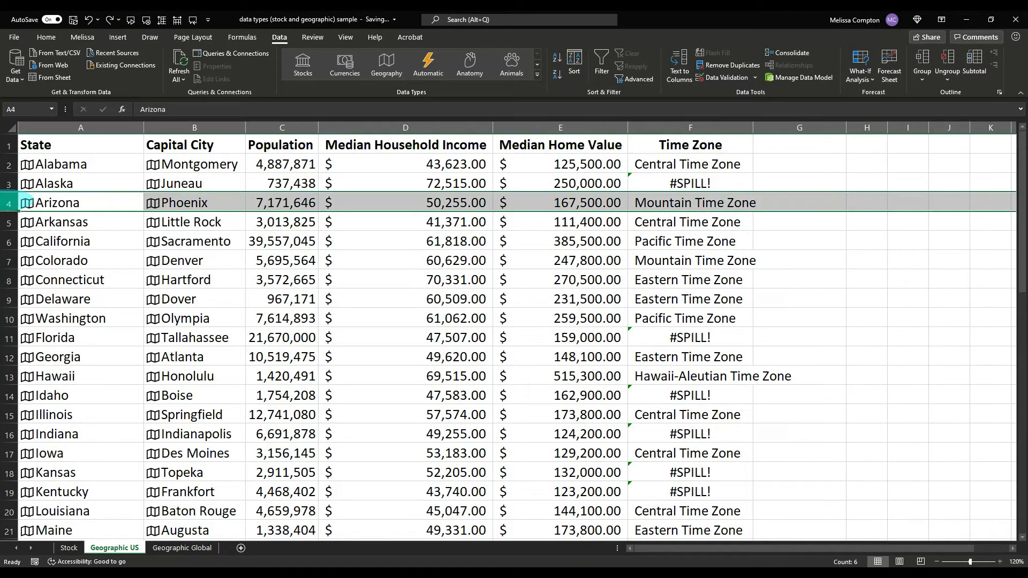
right_click(58, 202)
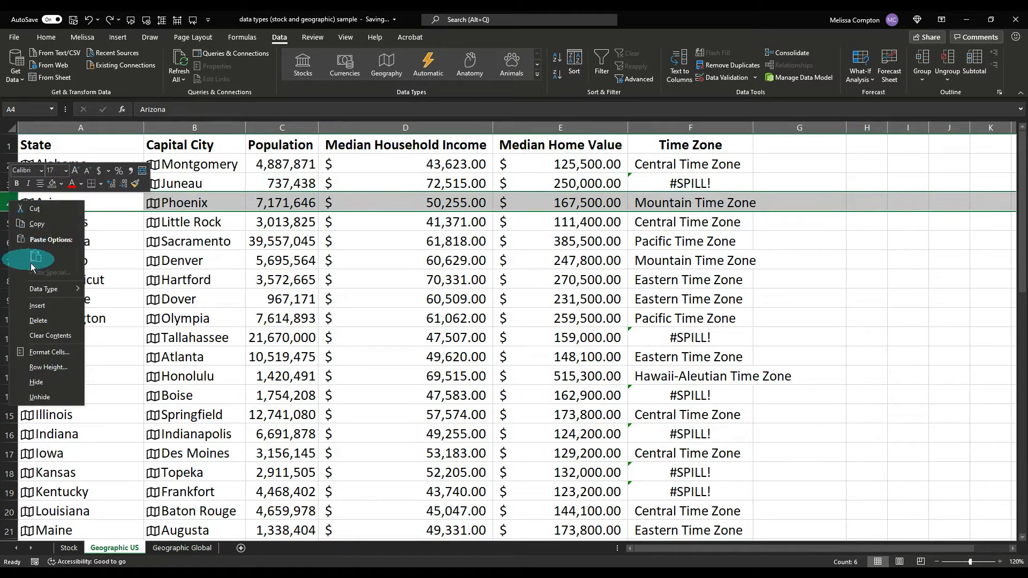
click(38, 320)
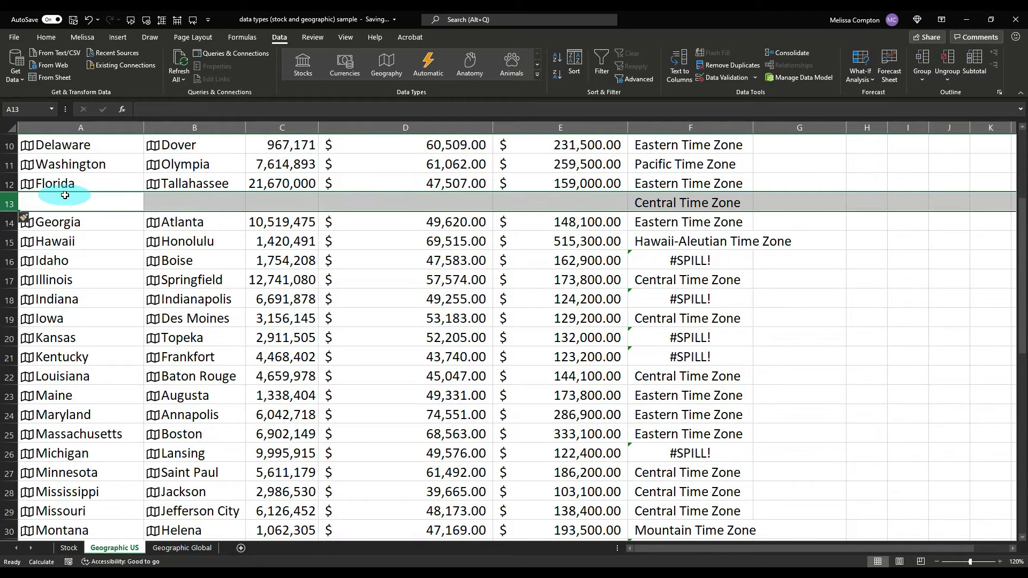
mouse_move(680, 192)
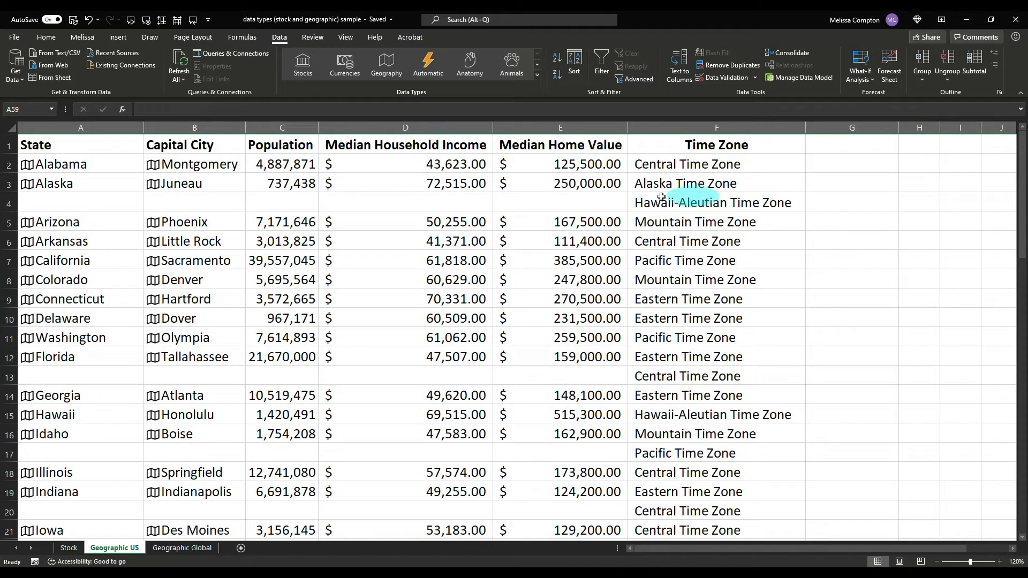
mouse_move(84, 367)
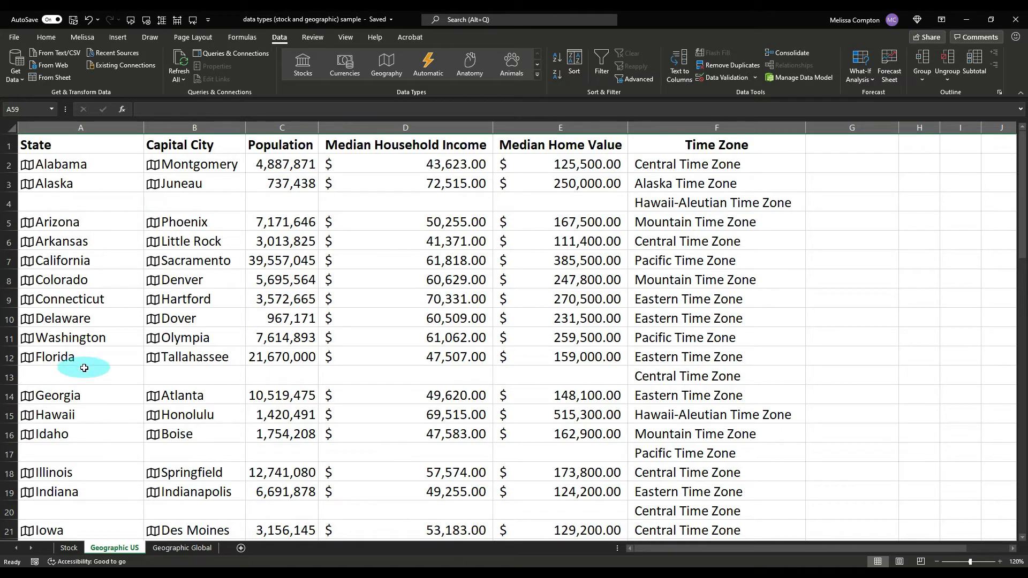
mouse_move(79, 492)
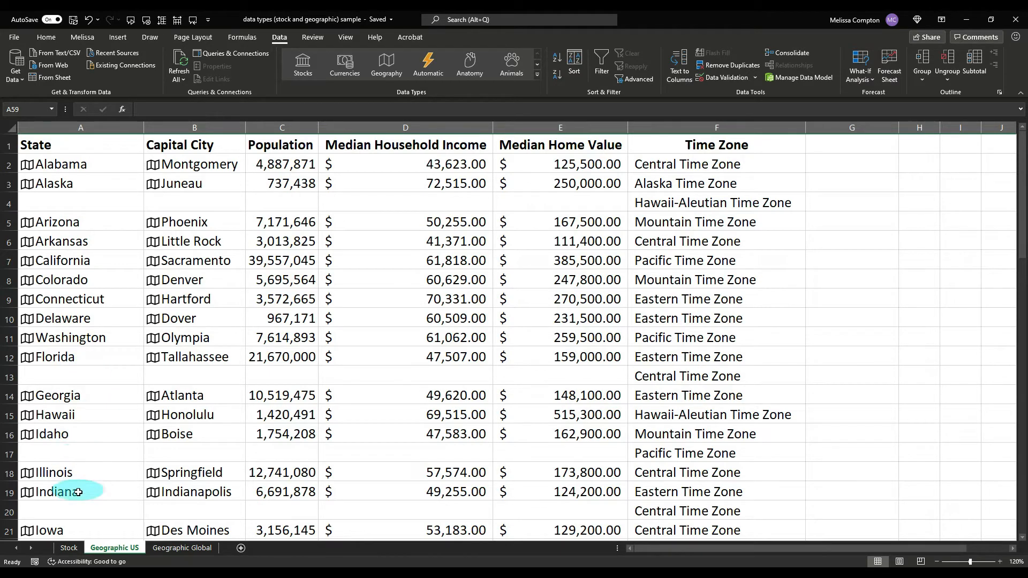
click(850, 163)
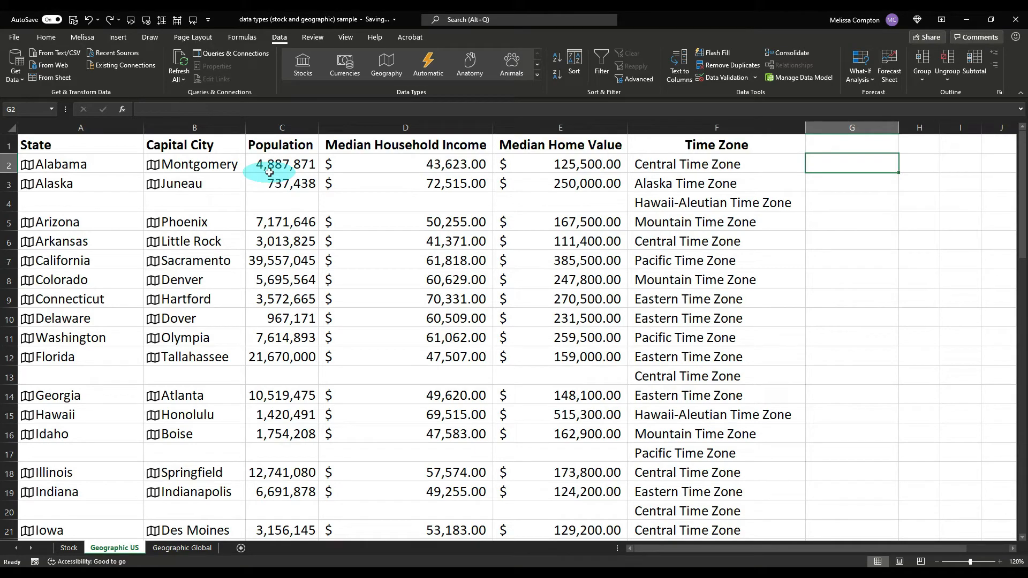
Step: Switch to the Geographic Global sheet listing countries
click(182, 547)
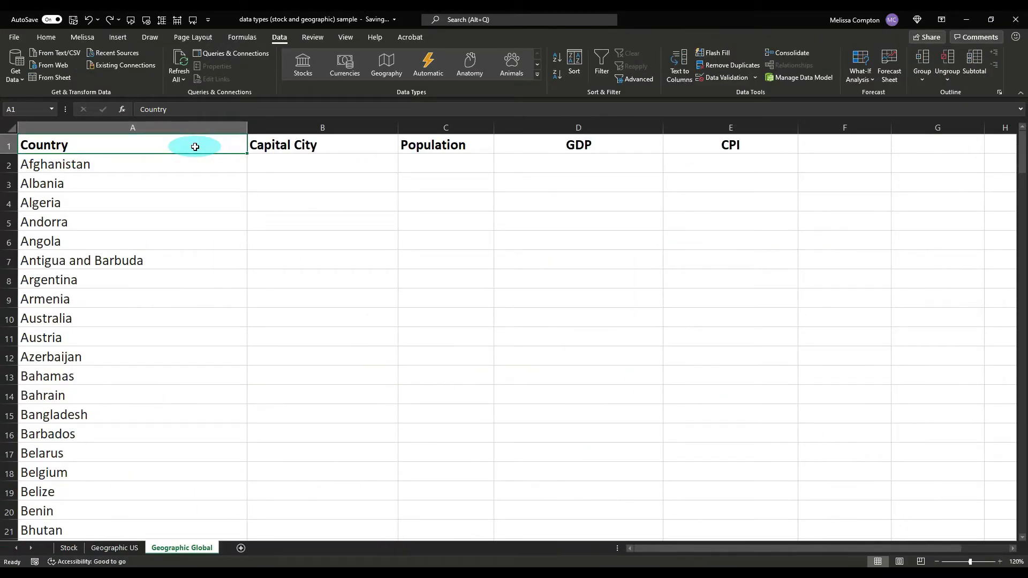
mouse_move(461, 146)
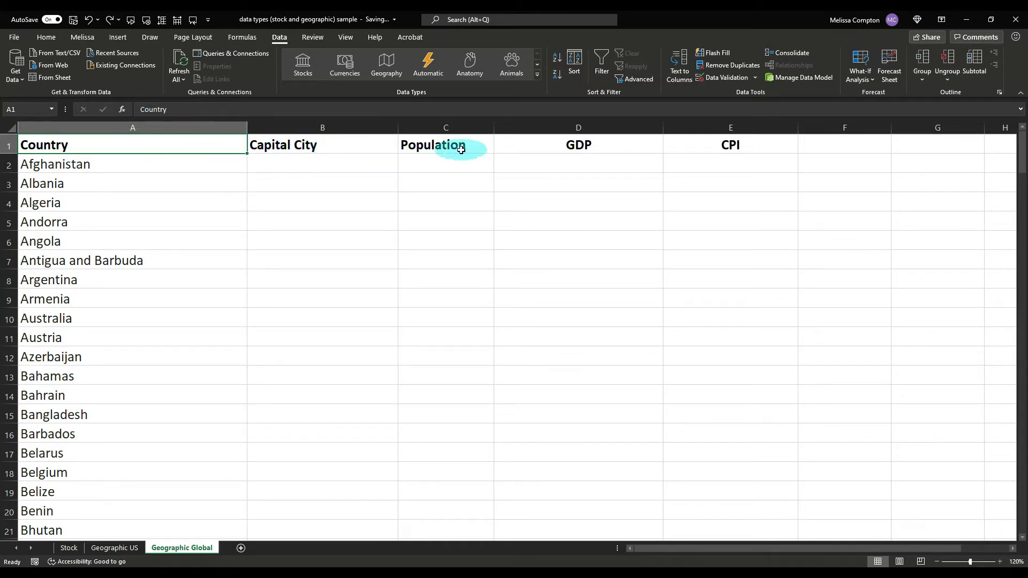
mouse_move(578, 145)
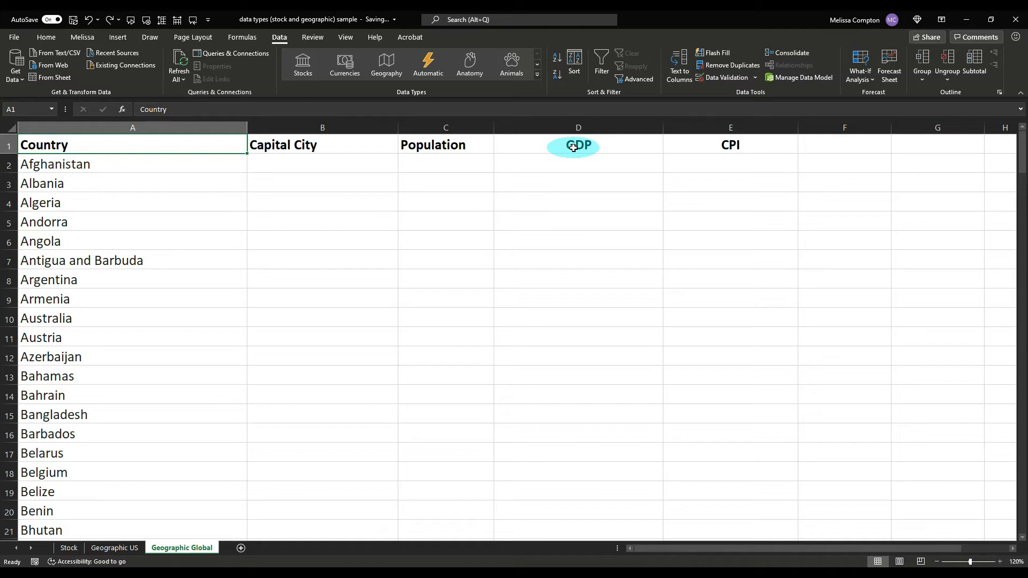
mouse_move(189, 161)
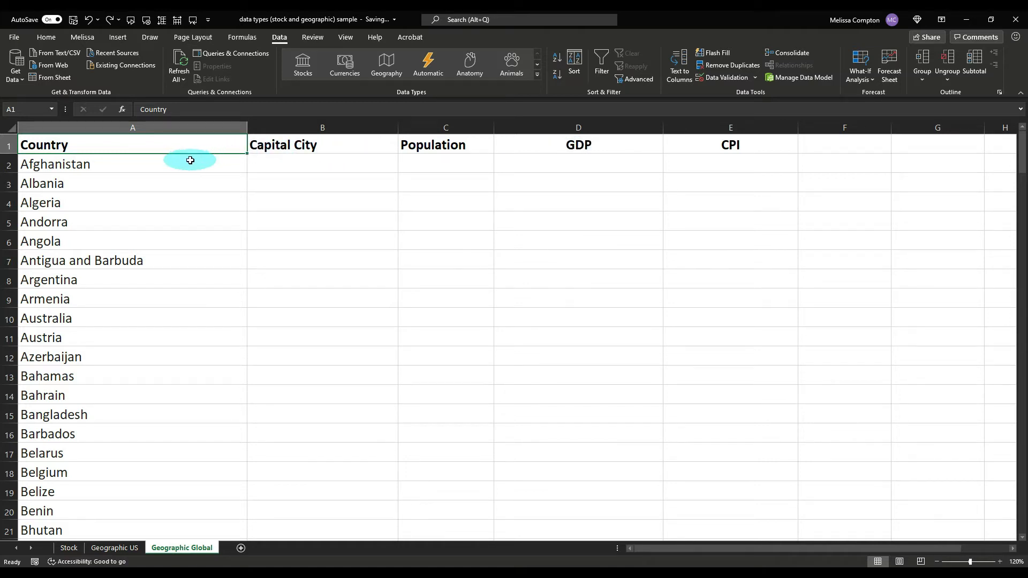
mouse_move(187, 163)
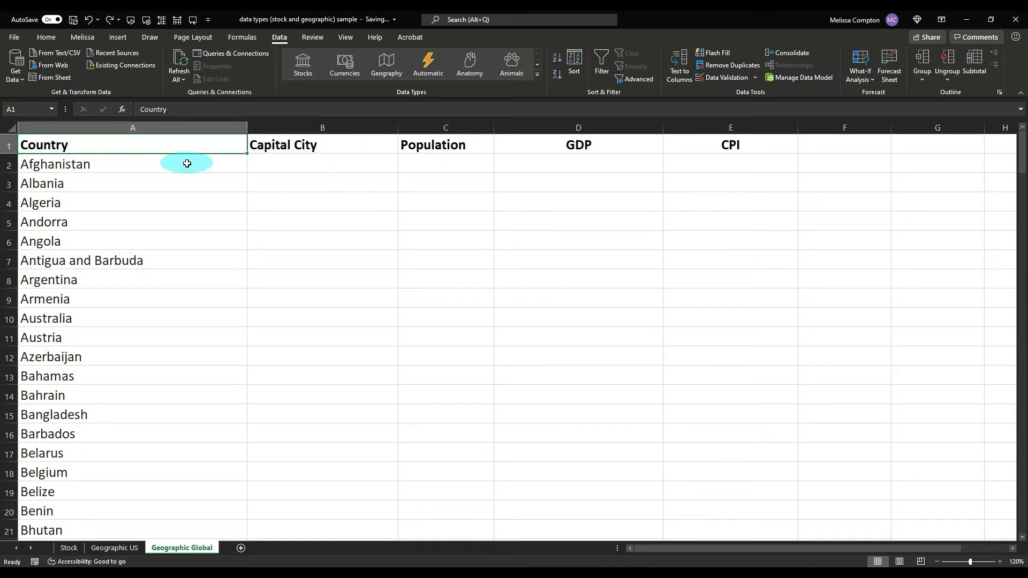
Step: Select the whole country list from Afghanistan down and convert it to Geography records
click(131, 164)
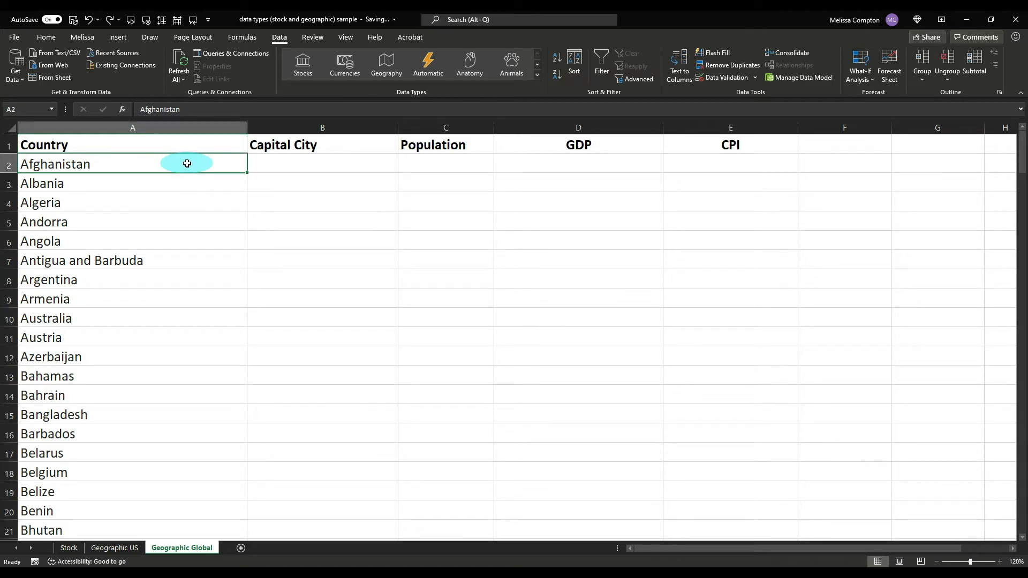
click(132, 127)
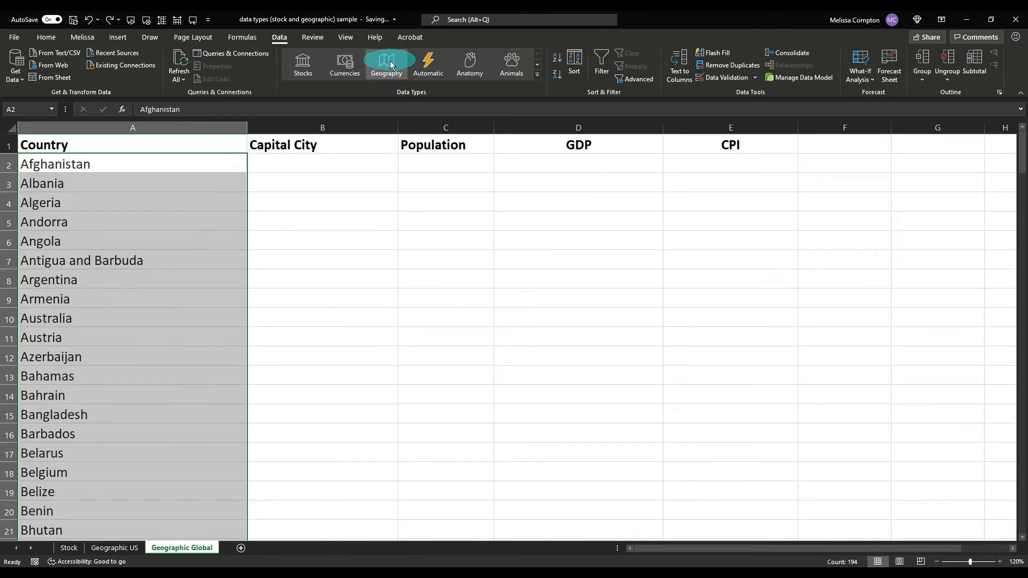
click(386, 64)
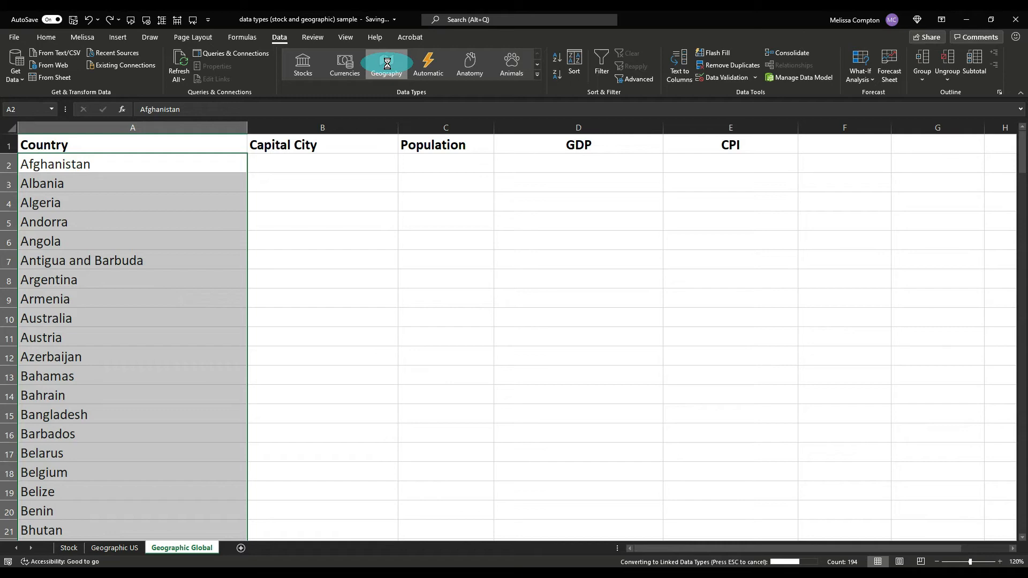
click(385, 64)
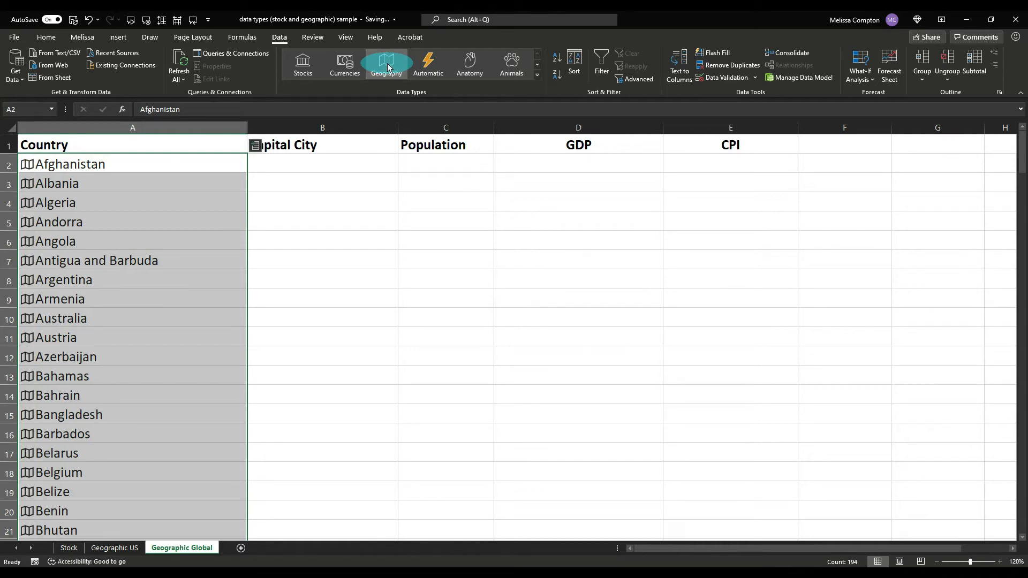
scroll(down, 3)
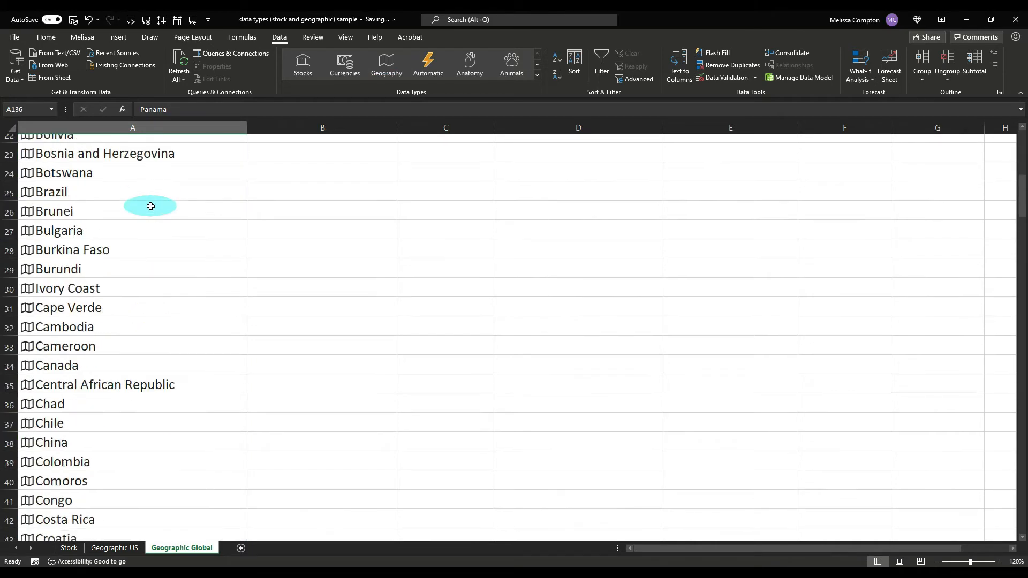
Step: Resolve the row-135 Palestine cell by selecting the Palestinian National Authority match in the Data Selector
scroll(down, 3)
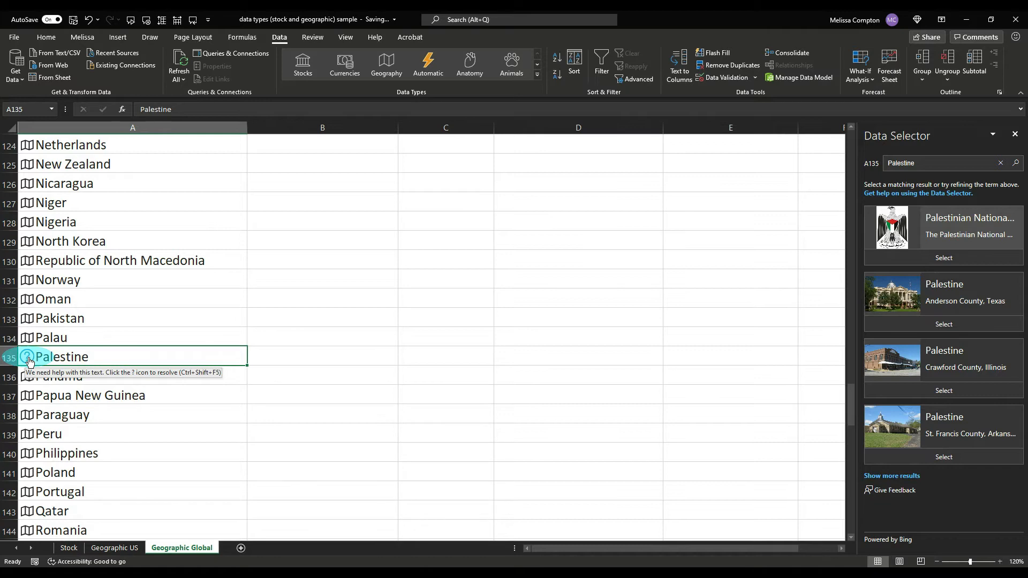
mouse_move(339, 331)
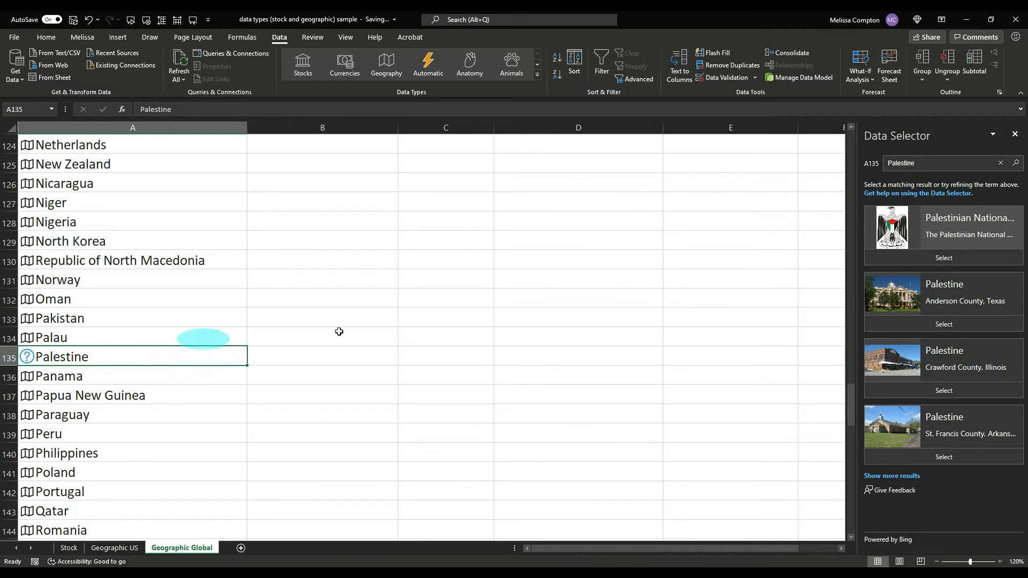
mouse_move(942, 292)
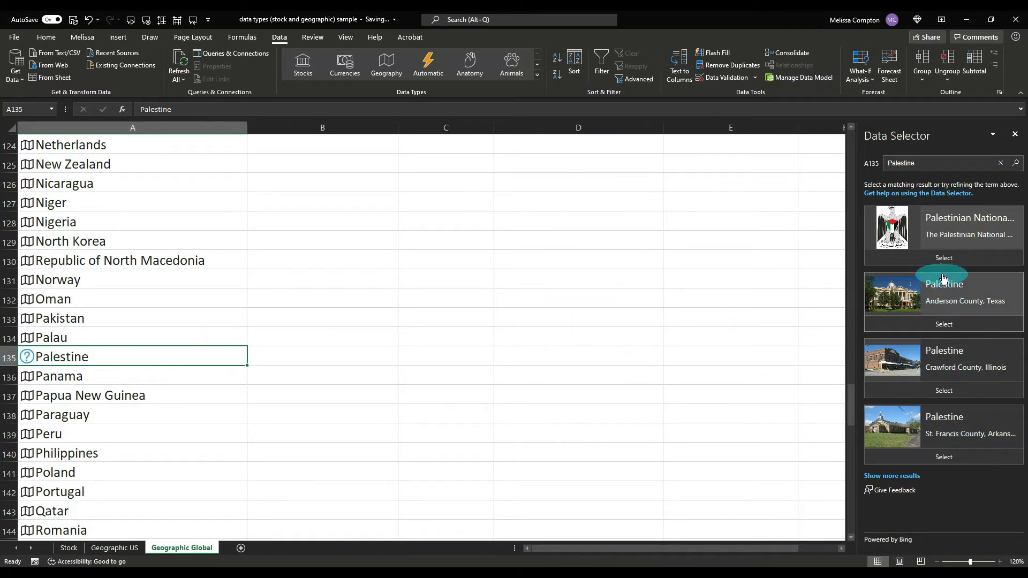
mouse_move(944, 226)
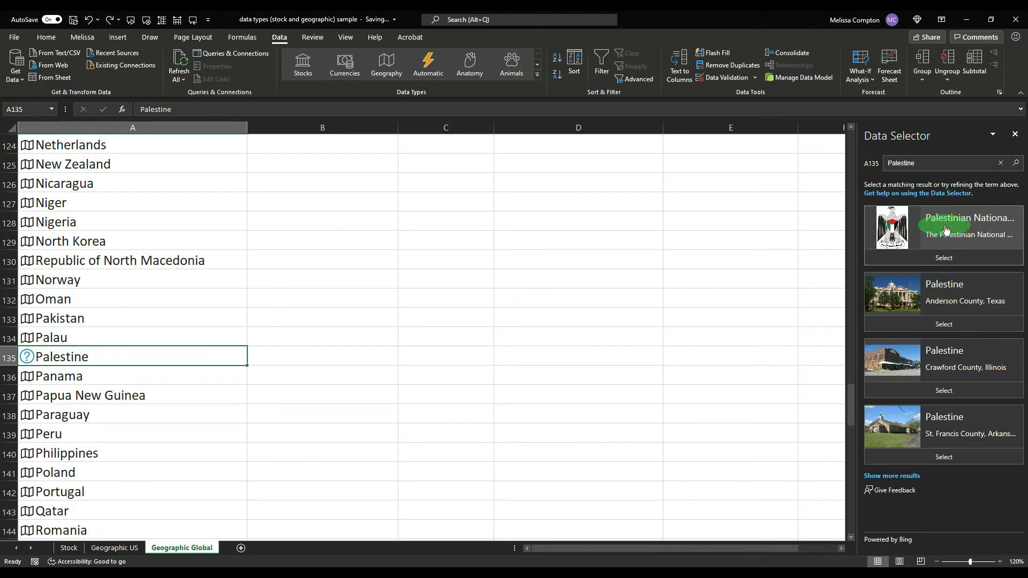
click(969, 218)
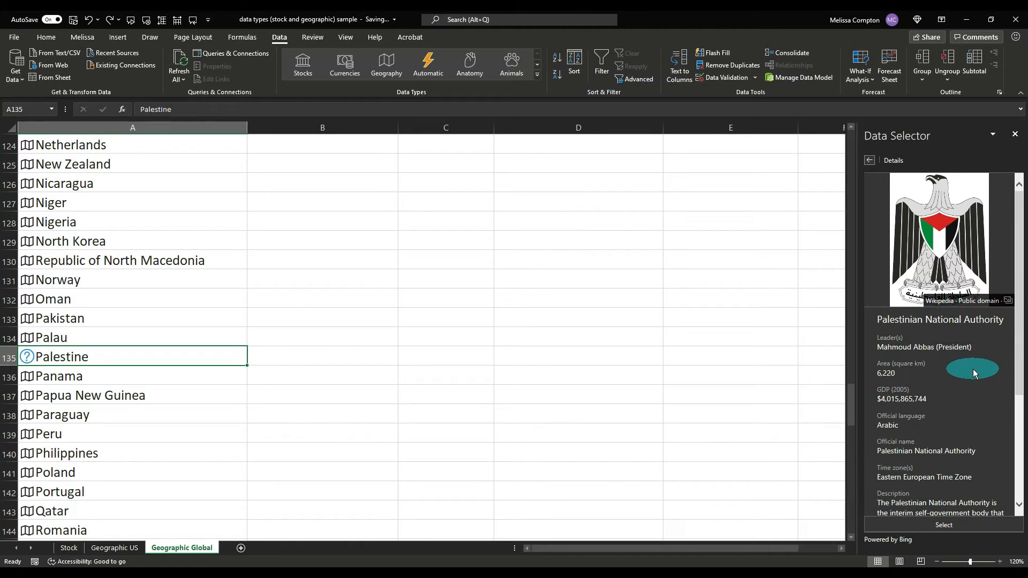
scroll(down, 3)
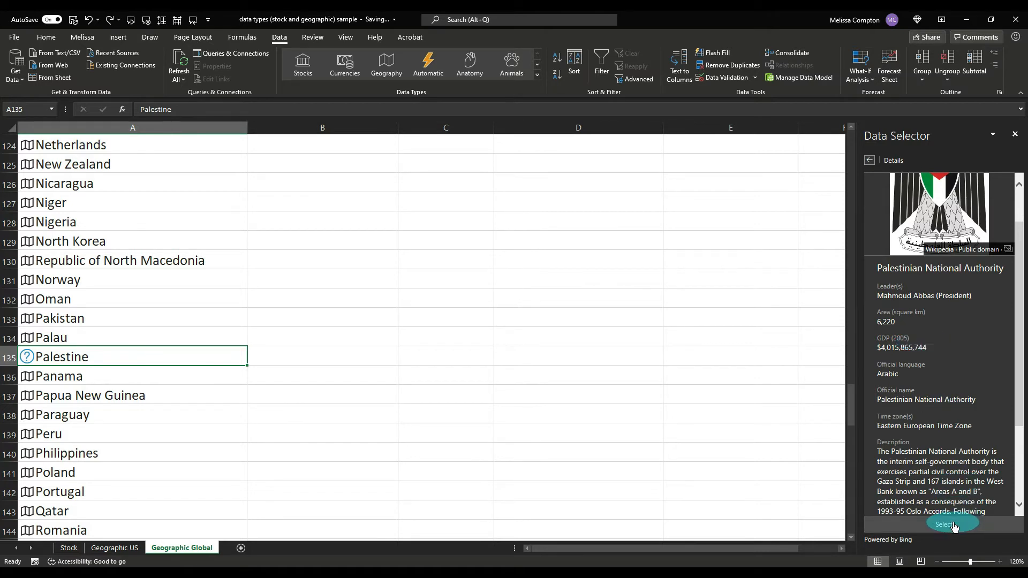
click(946, 525)
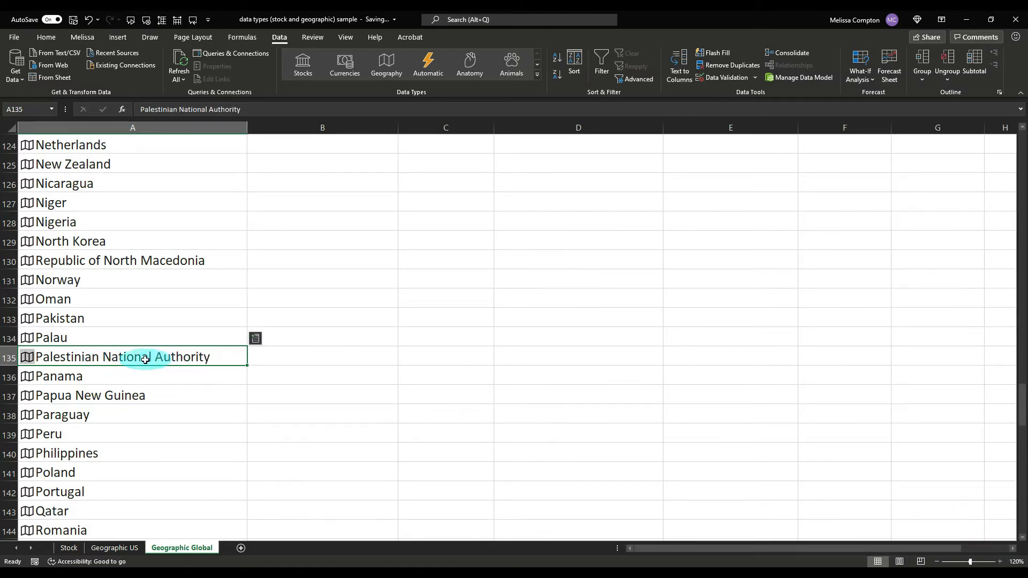
scroll(up, 3)
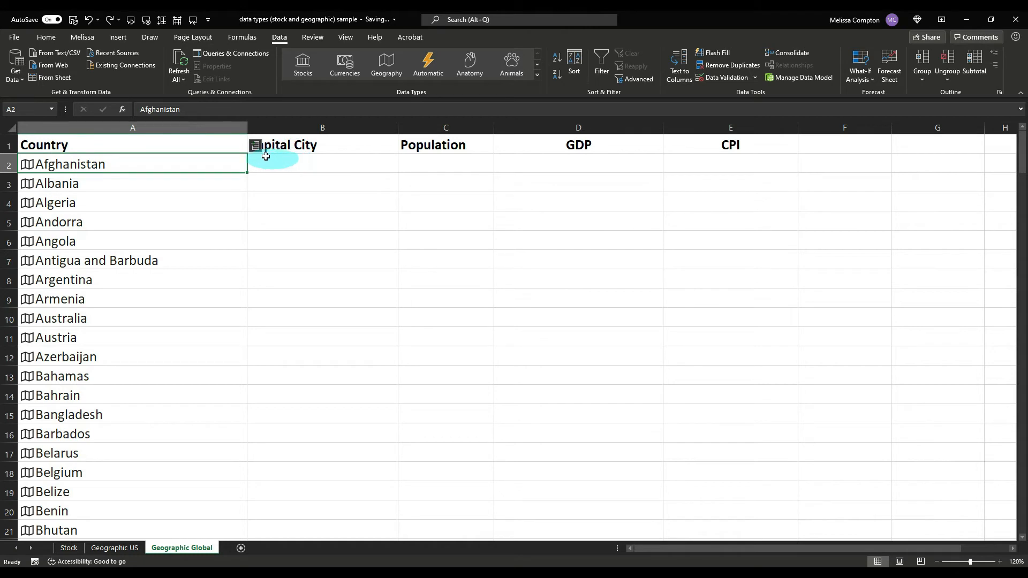
mouse_move(254, 145)
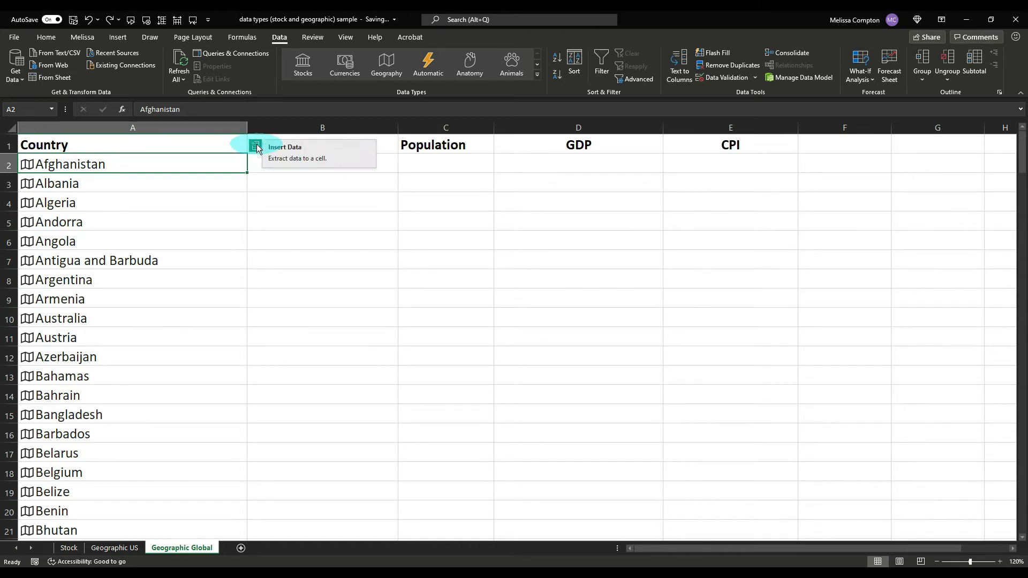
Step: Insert the Capital/Major City field from A2 so the Capital City column fills for every country
click(255, 147)
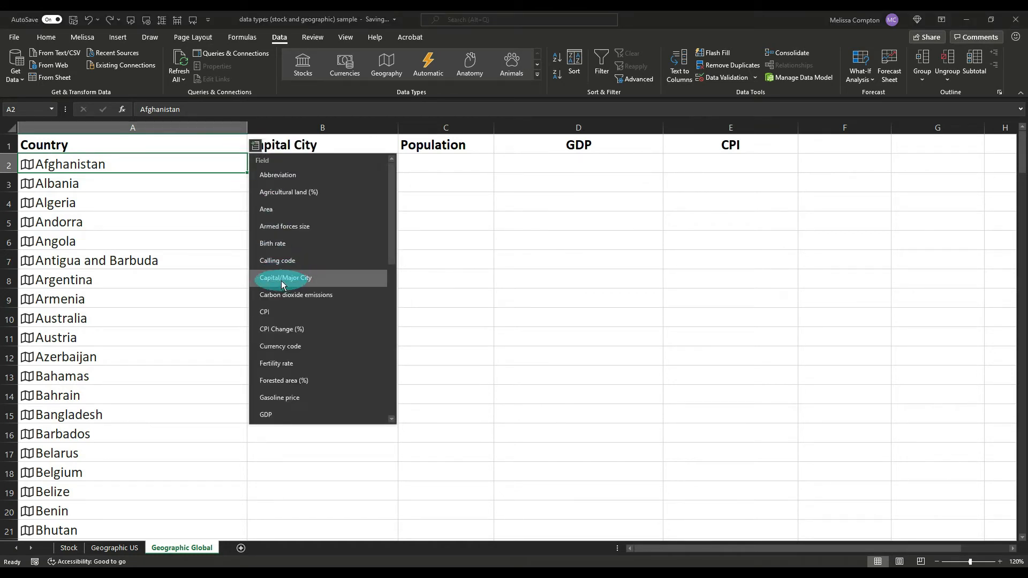
click(285, 278)
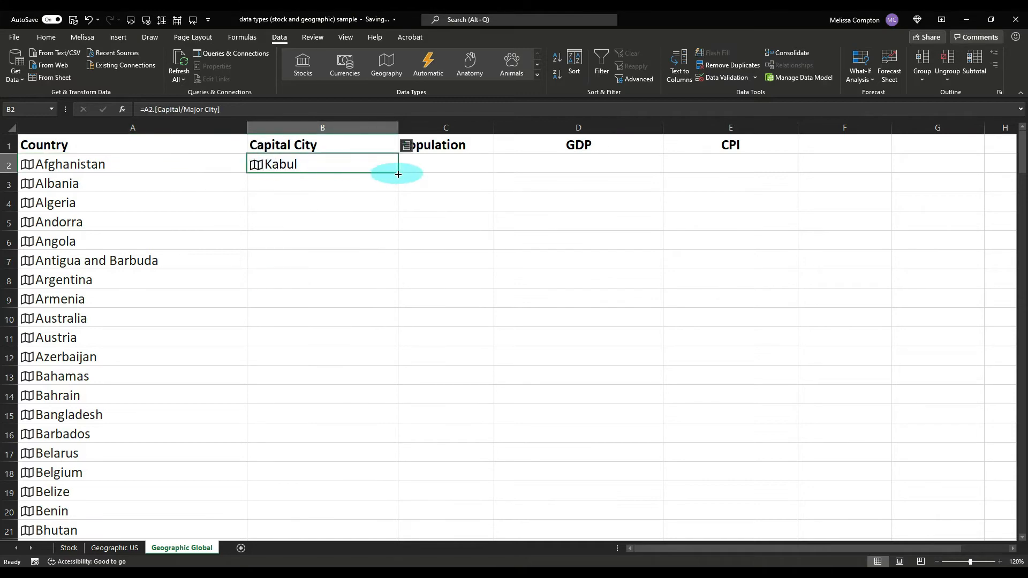
scroll(down, 3)
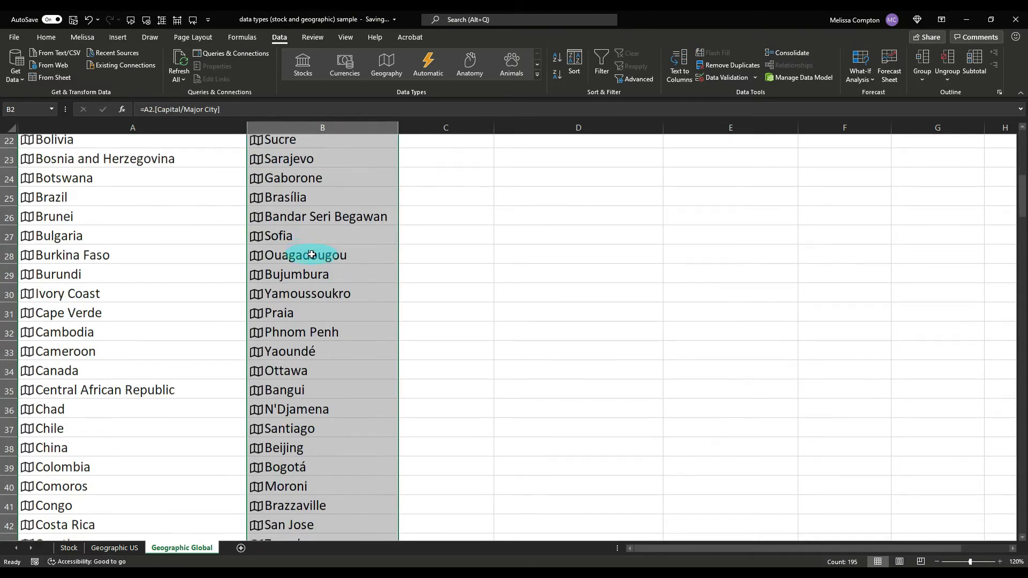
scroll(down, 3)
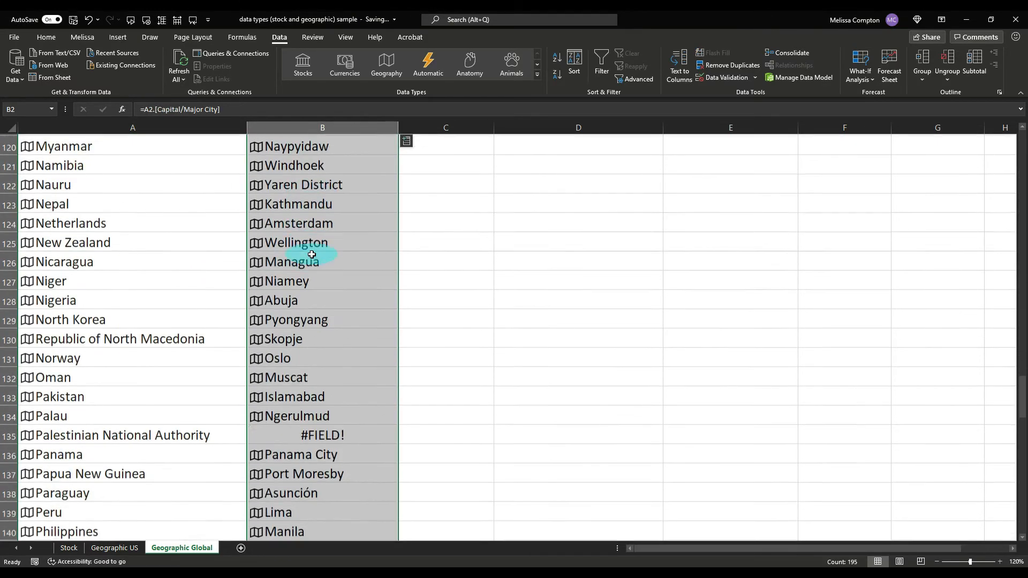
scroll(down, 3)
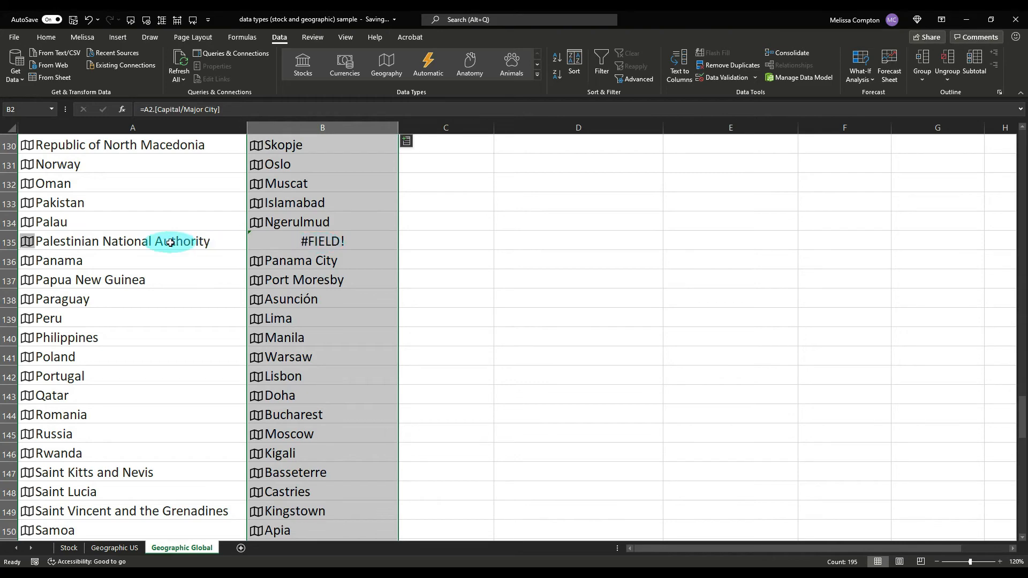
scroll(down, 3)
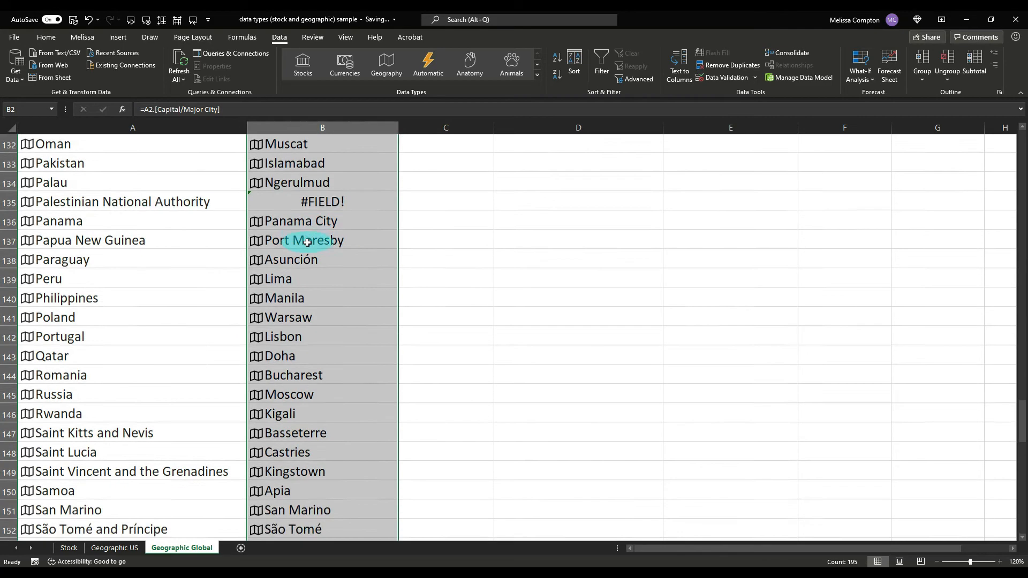
scroll(down, 3)
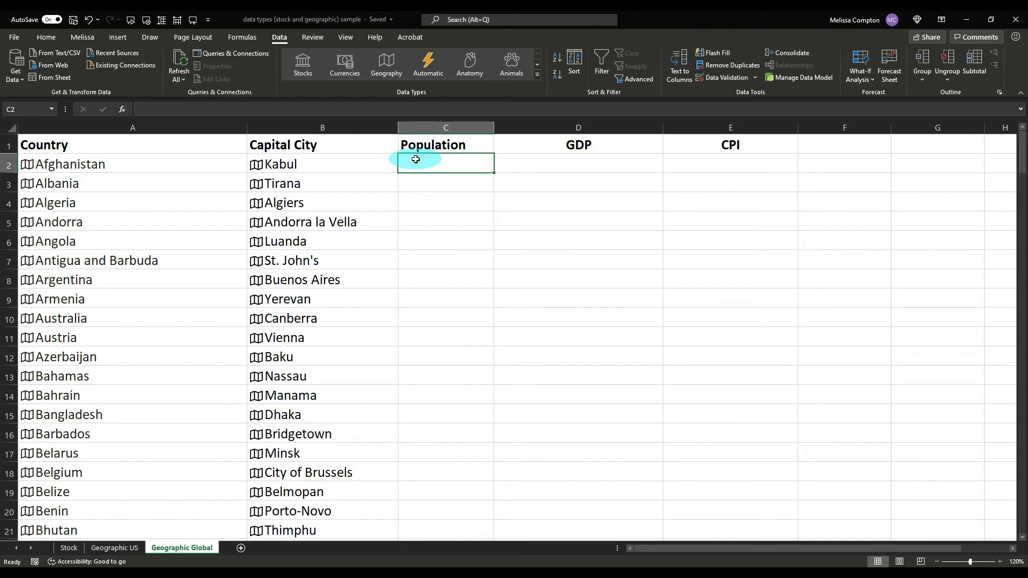
mouse_move(146, 150)
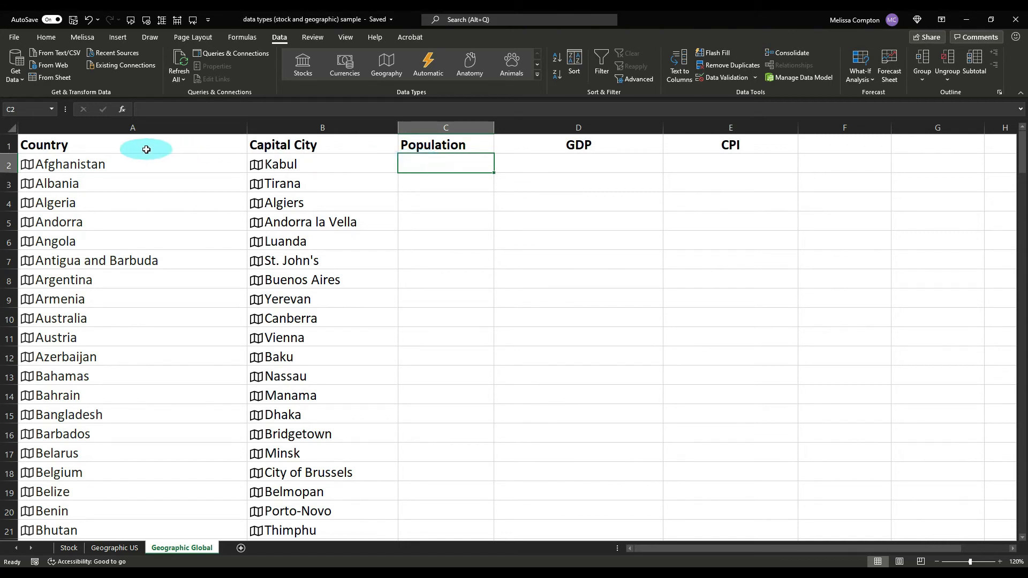
mouse_move(282, 164)
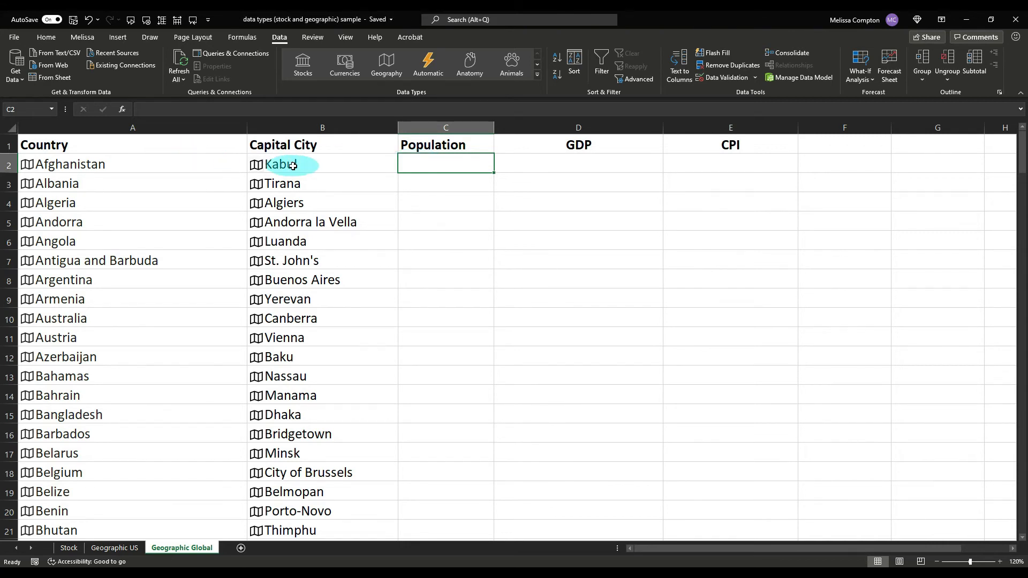
Step: Insert the Population field from A2 so the Population column fills for every country
click(28, 164)
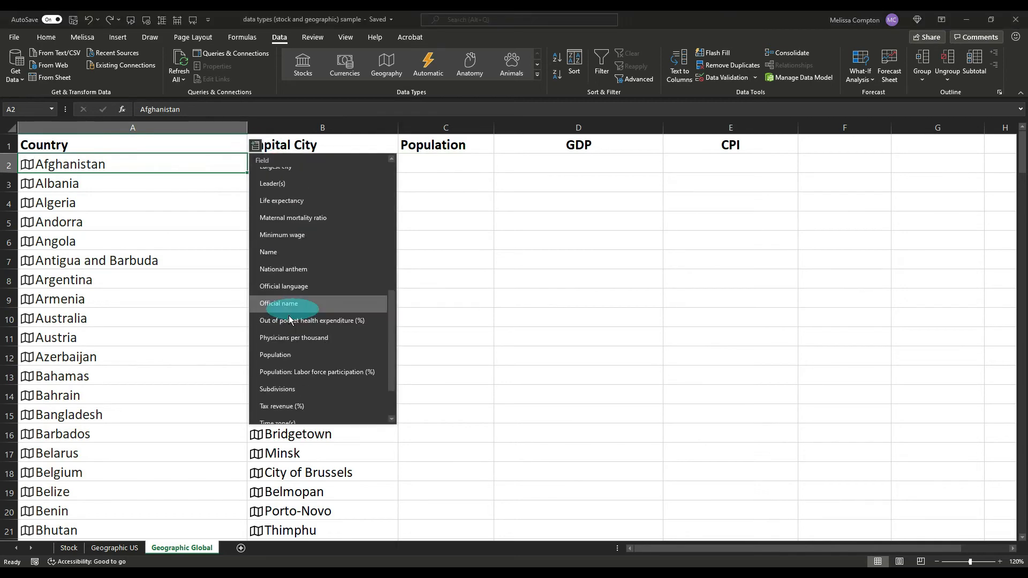
click(275, 355)
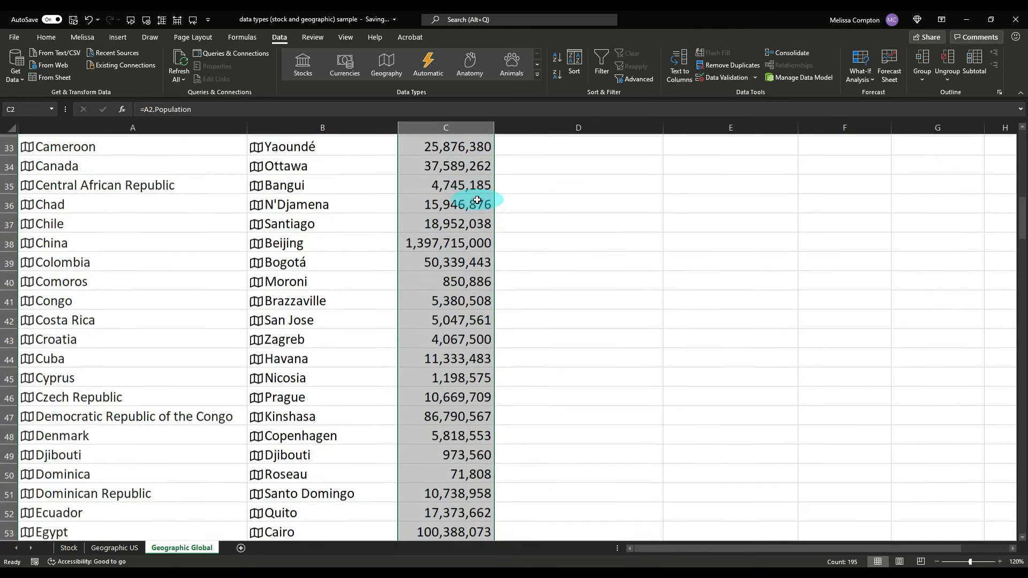
scroll(down, 3)
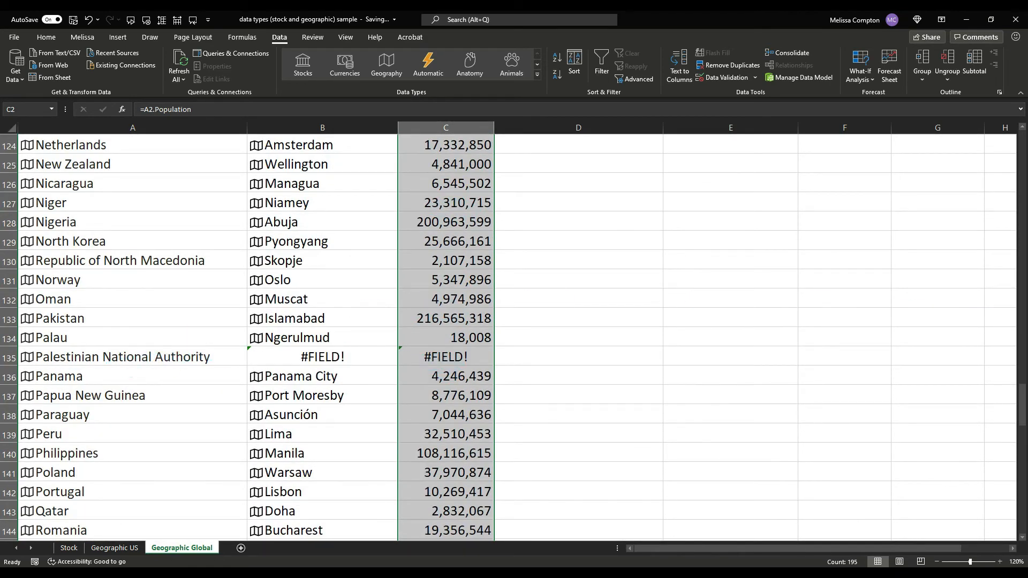
scroll(down, 3)
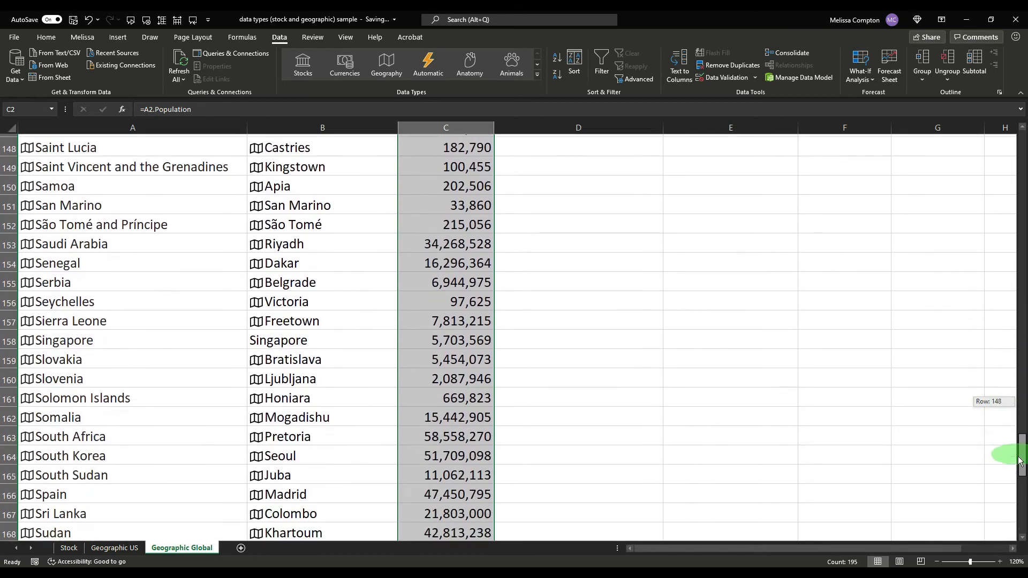
scroll(up, 3)
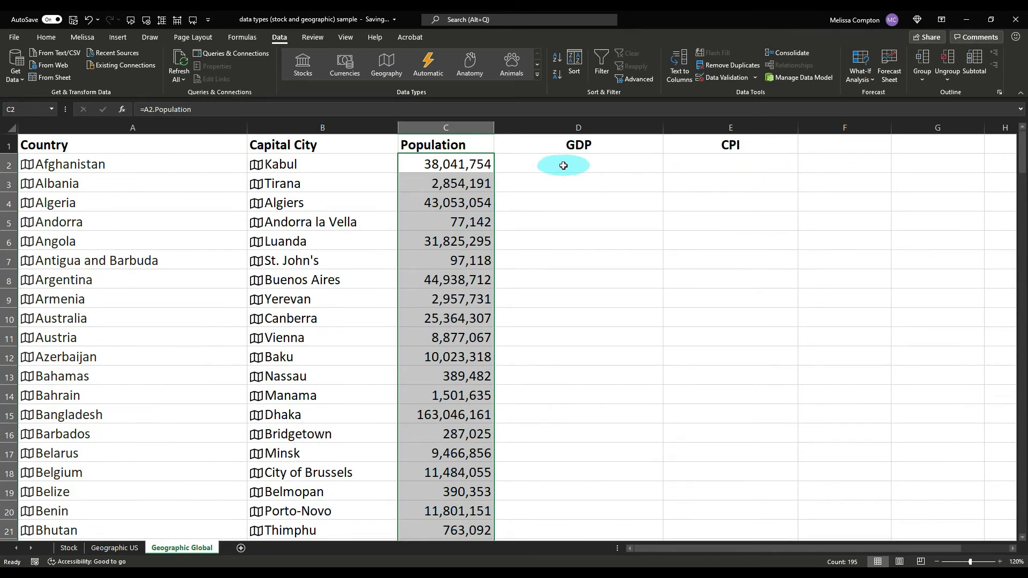
Step: Fill column D with each country's GDP using =A2.GDP from the linked data
click(563, 164)
text(=A2.GDP)
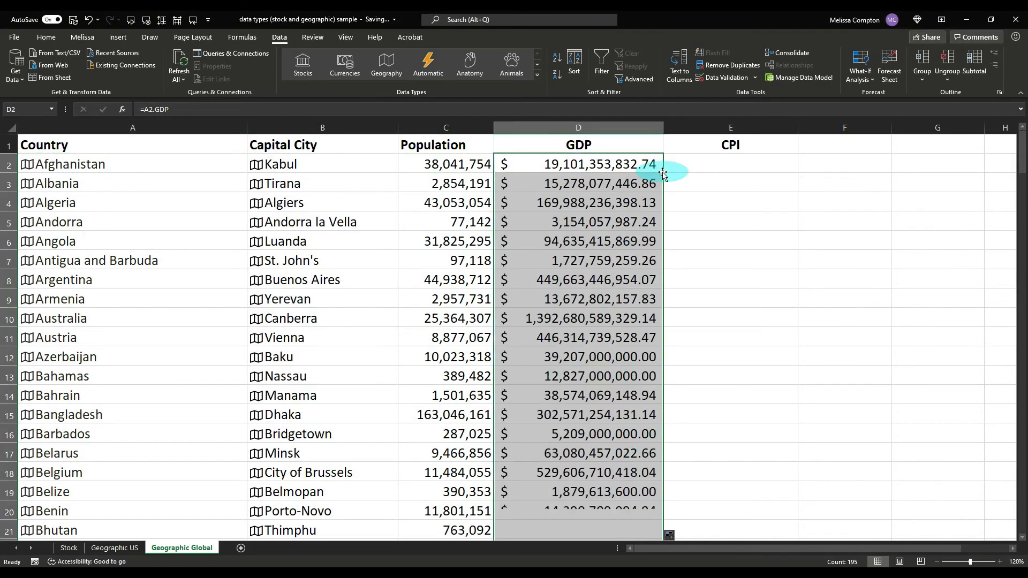
scroll(down, 3)
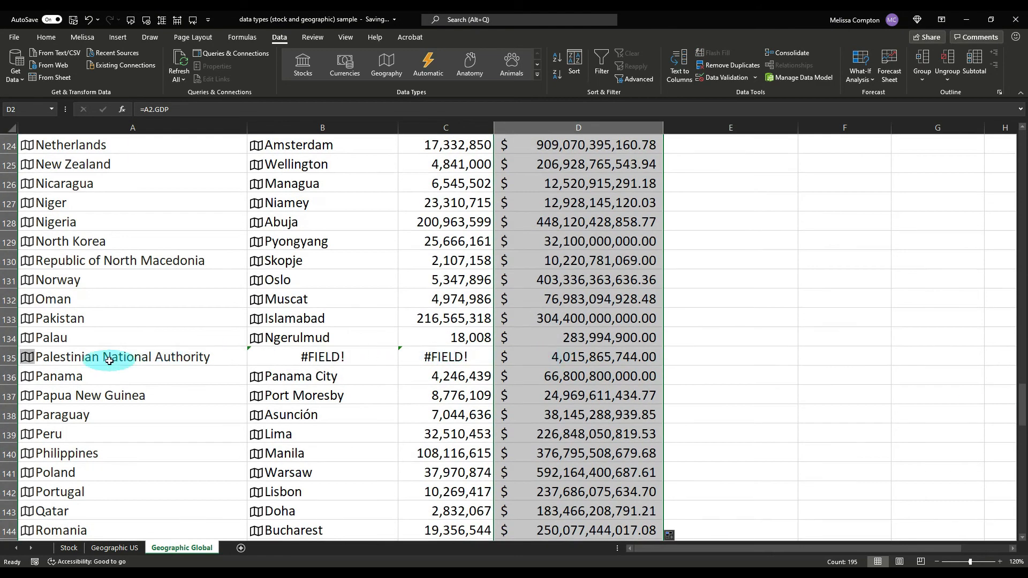
mouse_move(298, 361)
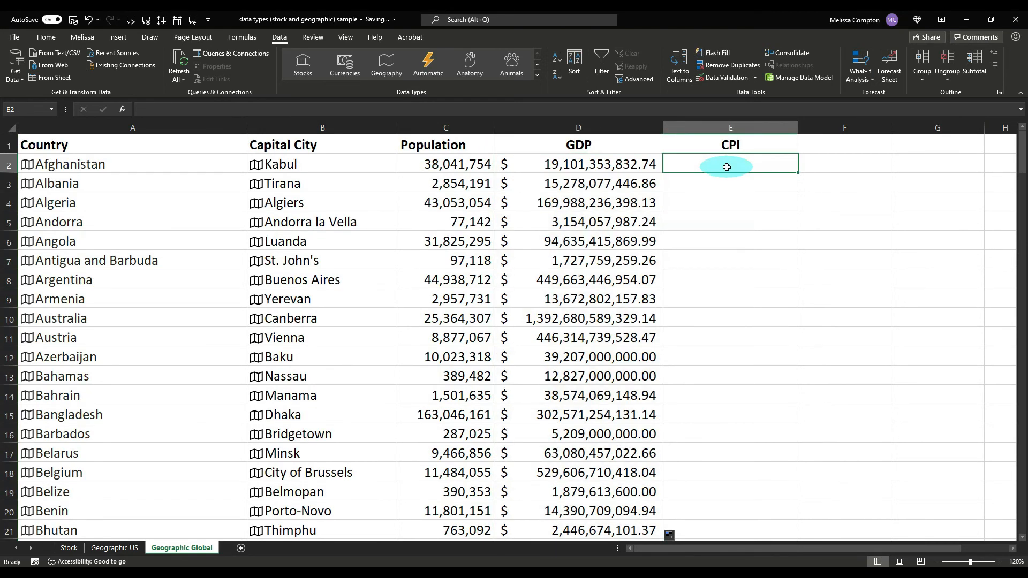
Step: Insert the CPI field from the Afghanistan cell A2 so the CPI column fills for every country
click(131, 164)
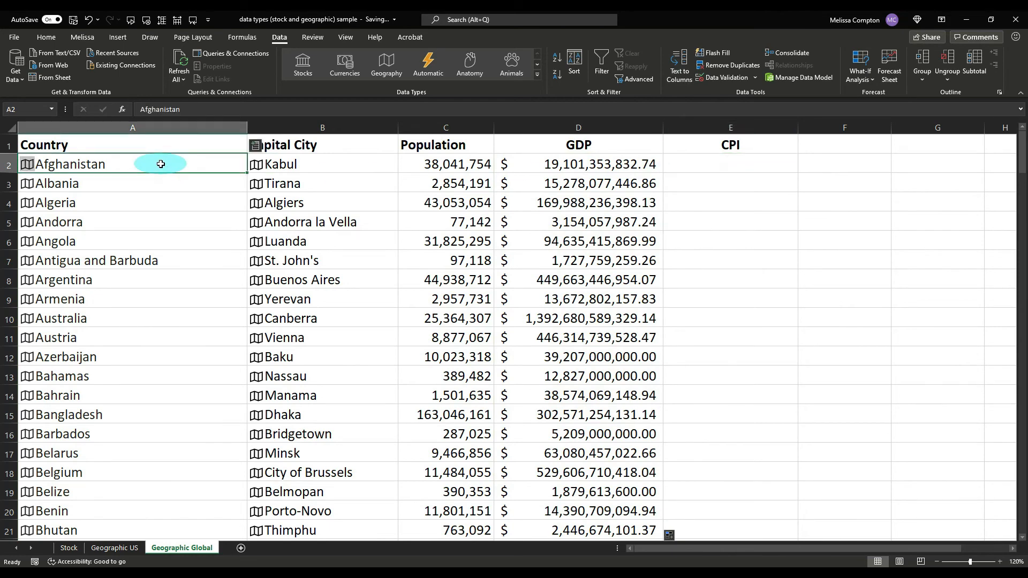
click(254, 145)
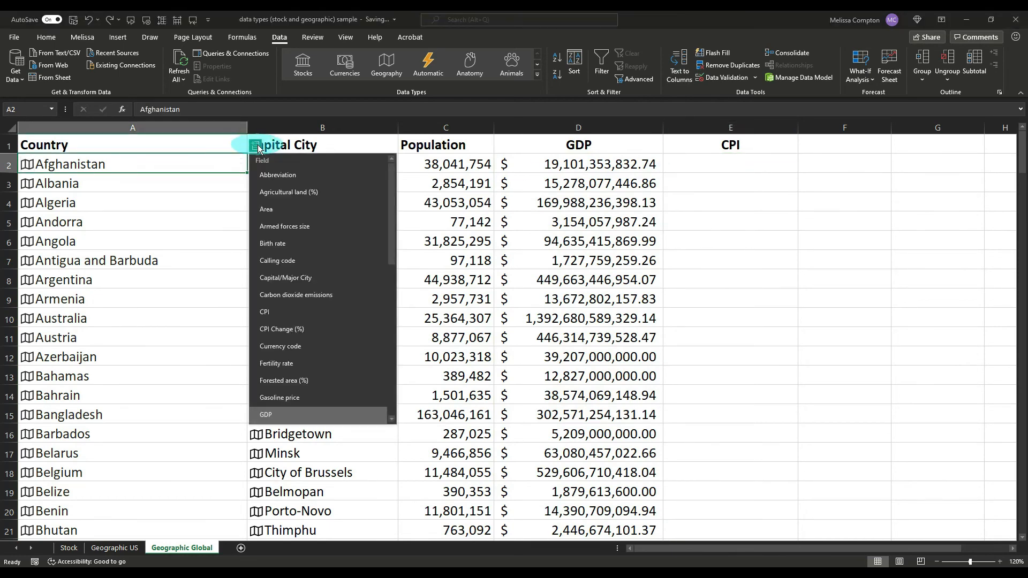
click(264, 311)
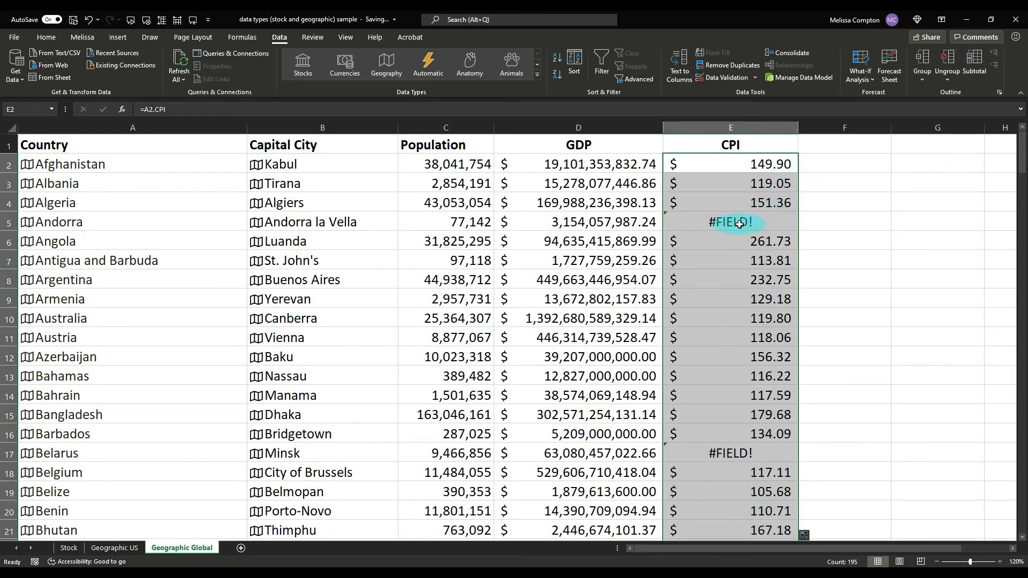
scroll(down, 3)
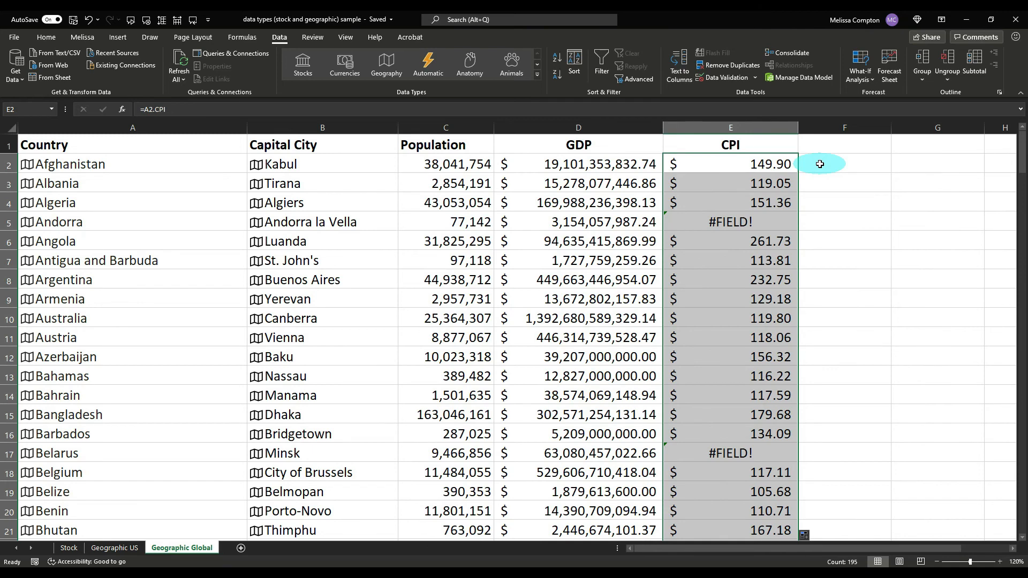
Step: Refresh all linked data values in the workbook from the Data ribbon
click(177, 64)
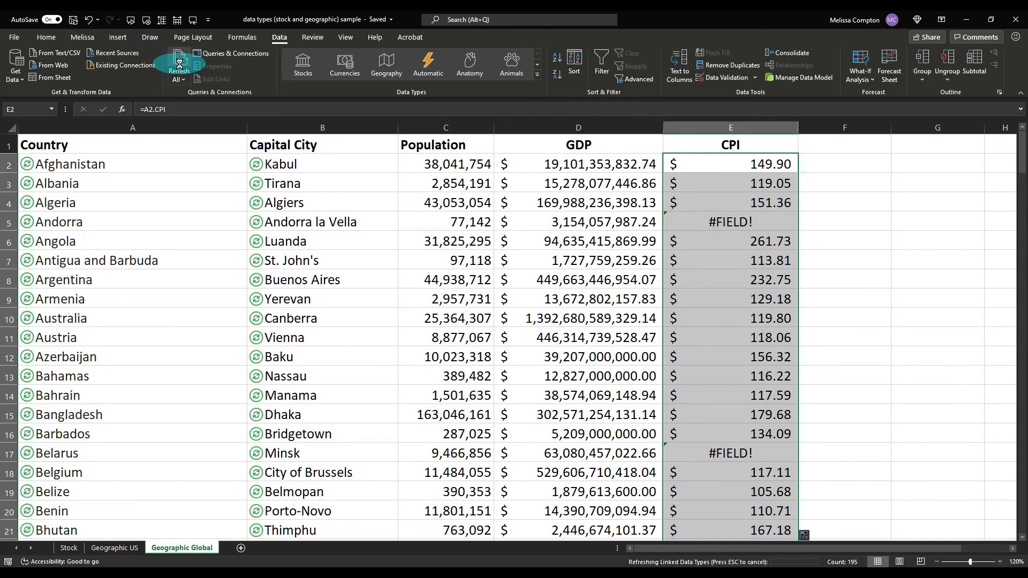
click(178, 62)
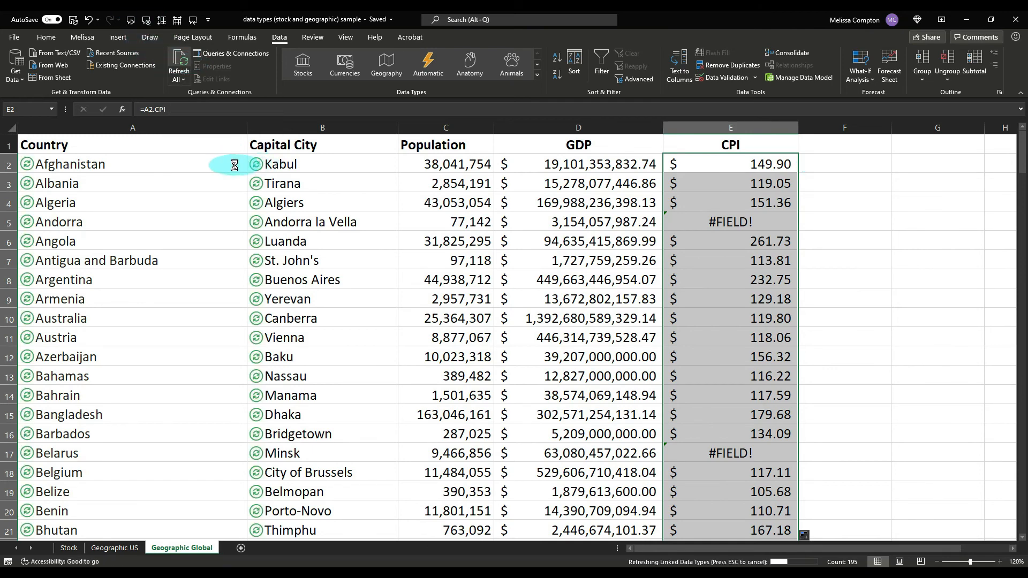